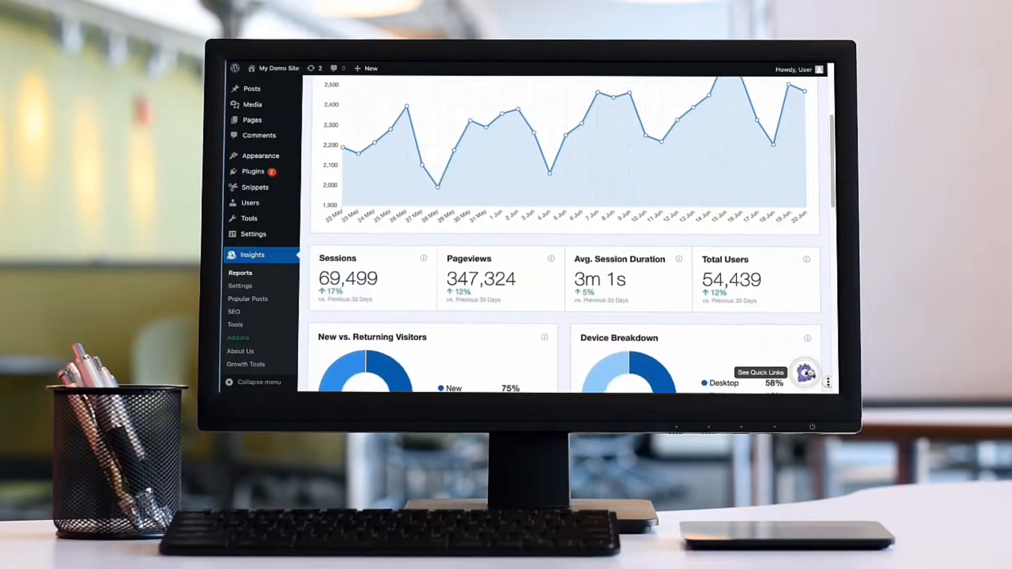
Step: Scroll through the MonsterInsights Features and Addons page to review the feature list
scroll(down, 3)
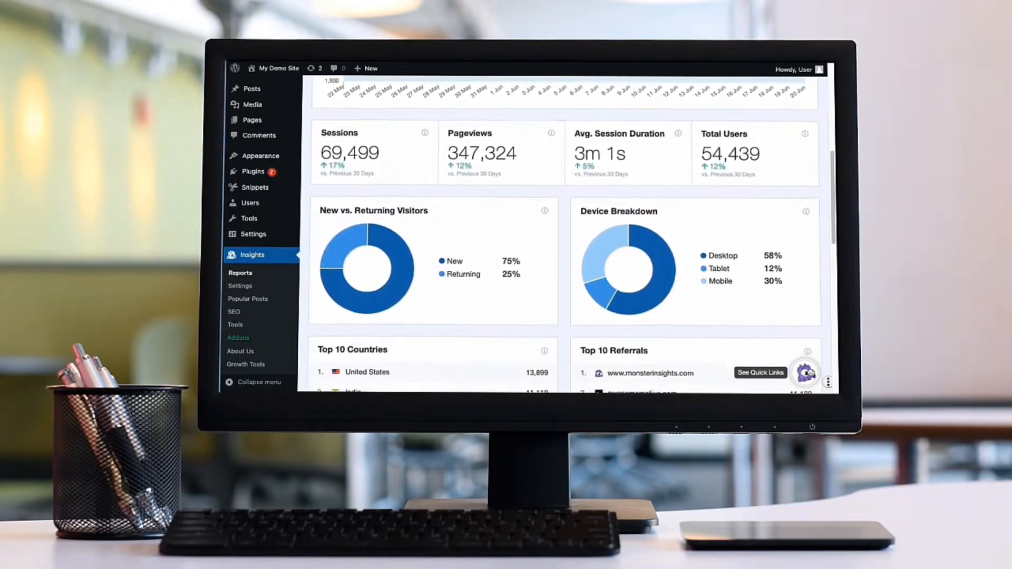
scroll(down, 3)
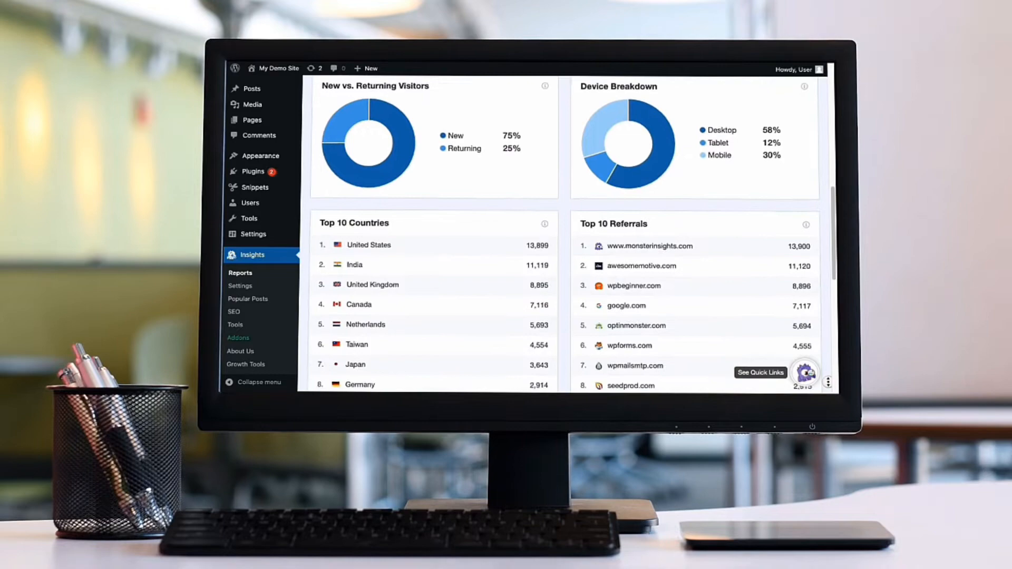
scroll(down, 3)
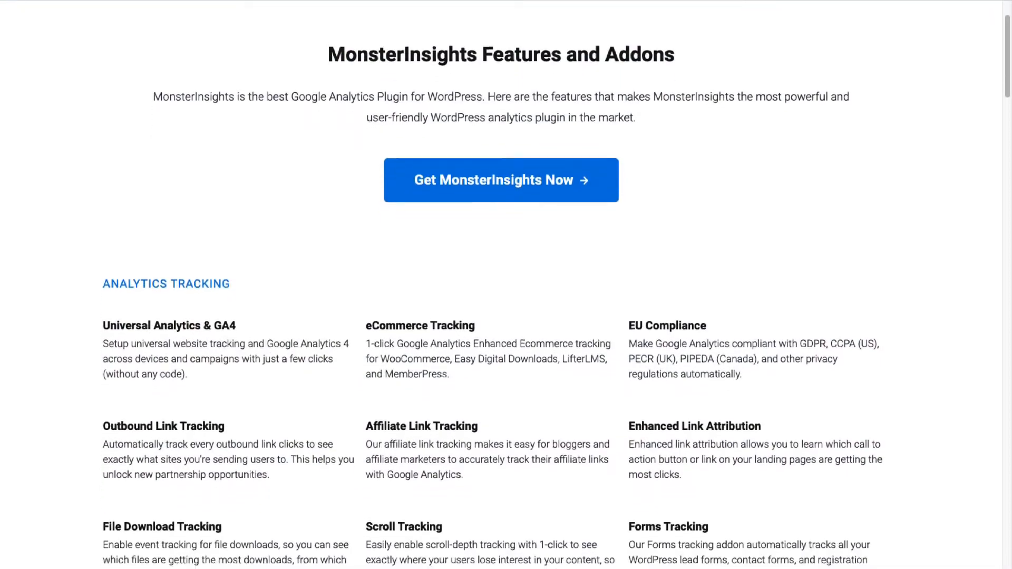
scroll(down, 3)
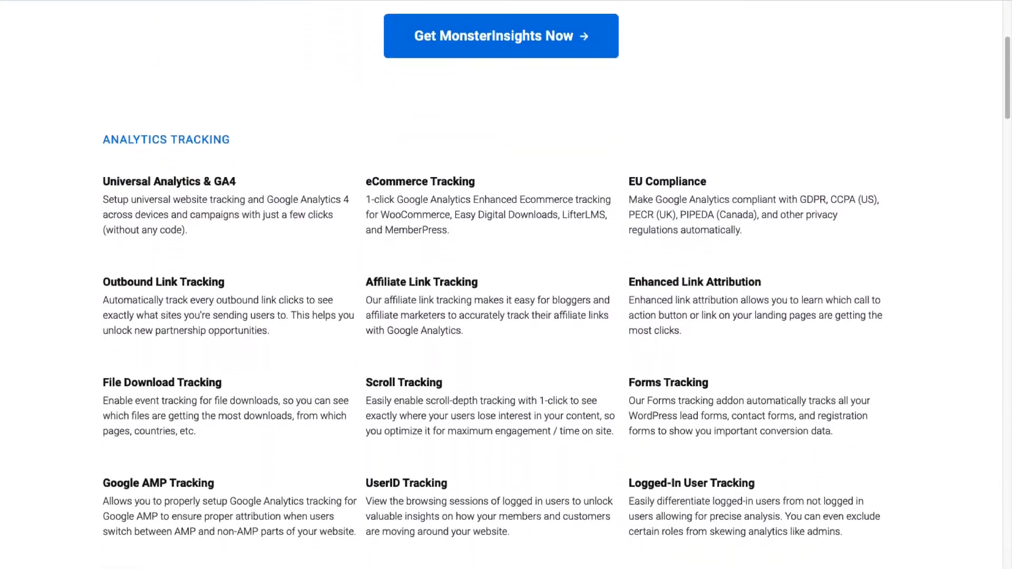
scroll(down, 3)
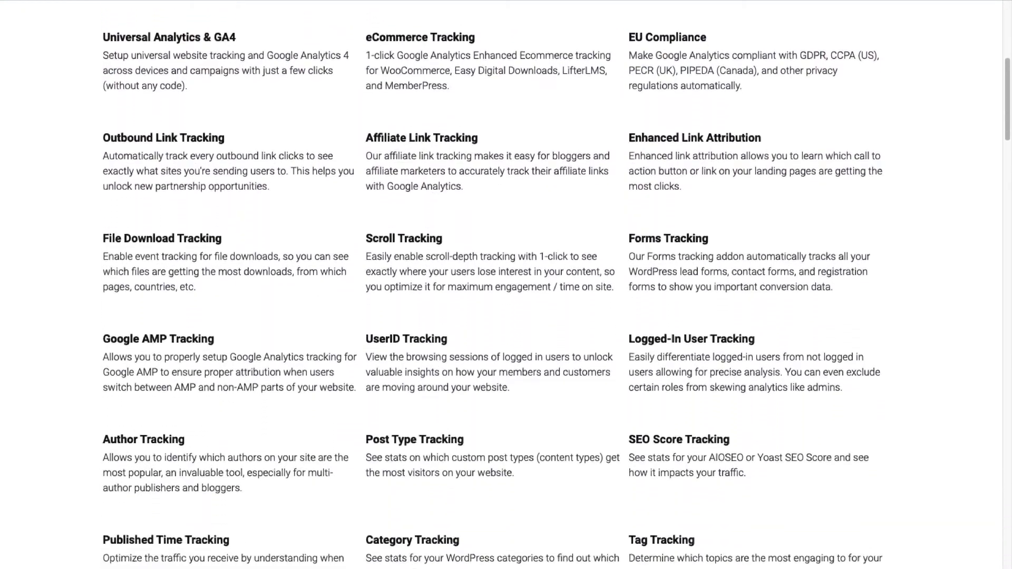
scroll(down, 3)
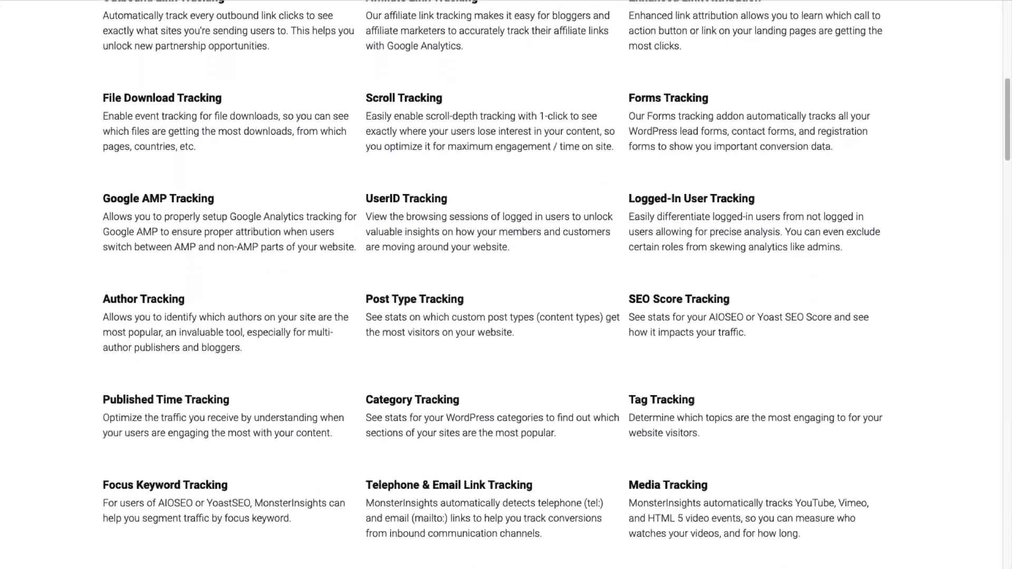
scroll(down, 3)
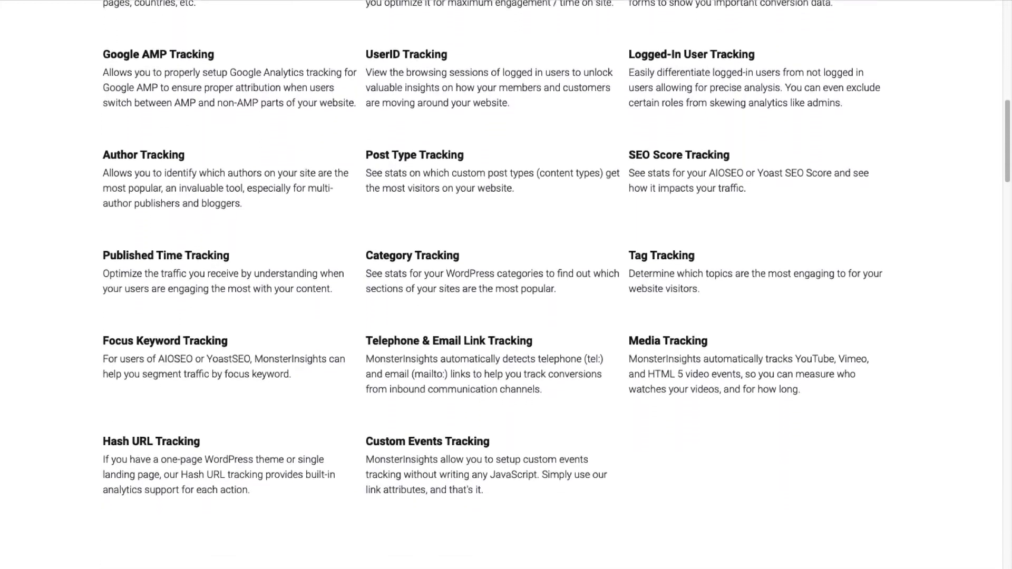
scroll(down, 3)
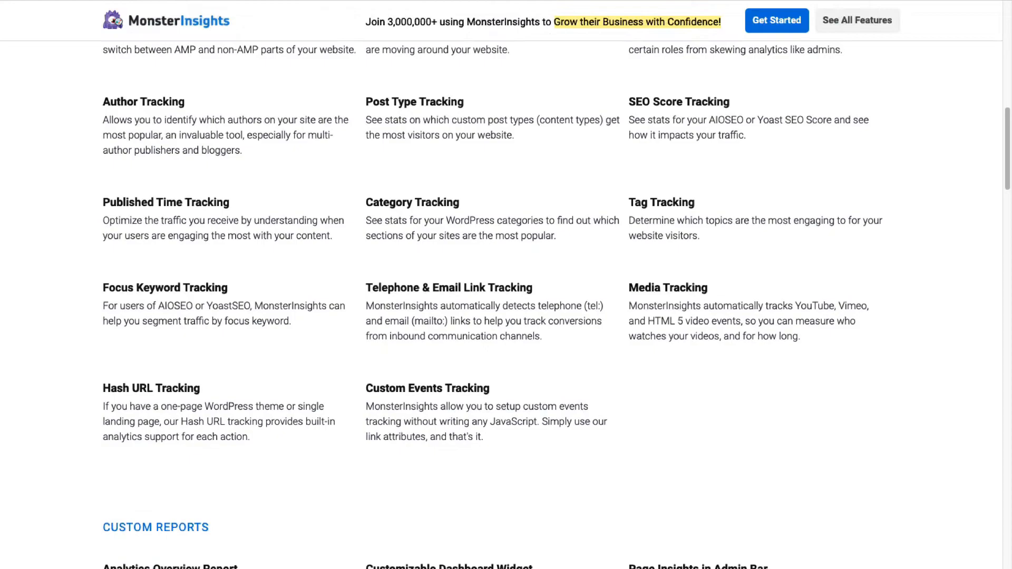
Step: Go to the MonsterInsights pricing plans and browse through the plan tiers
click(777, 20)
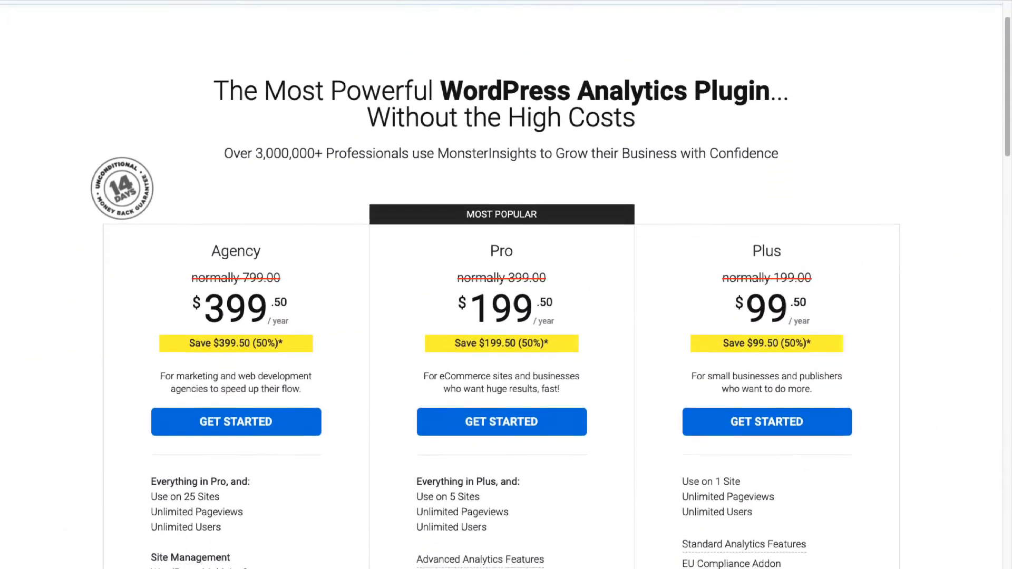
scroll(down, 3)
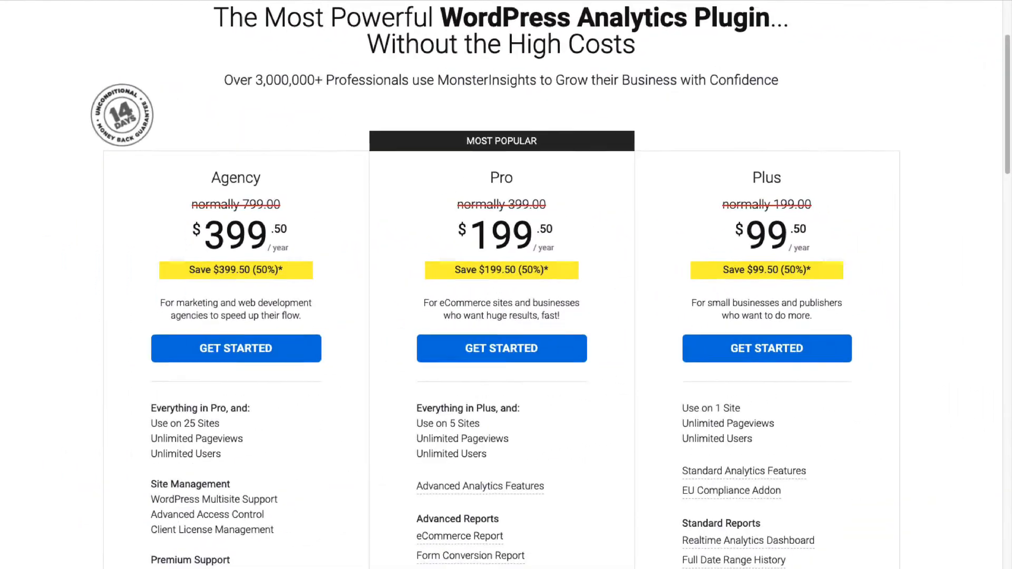
scroll(down, 3)
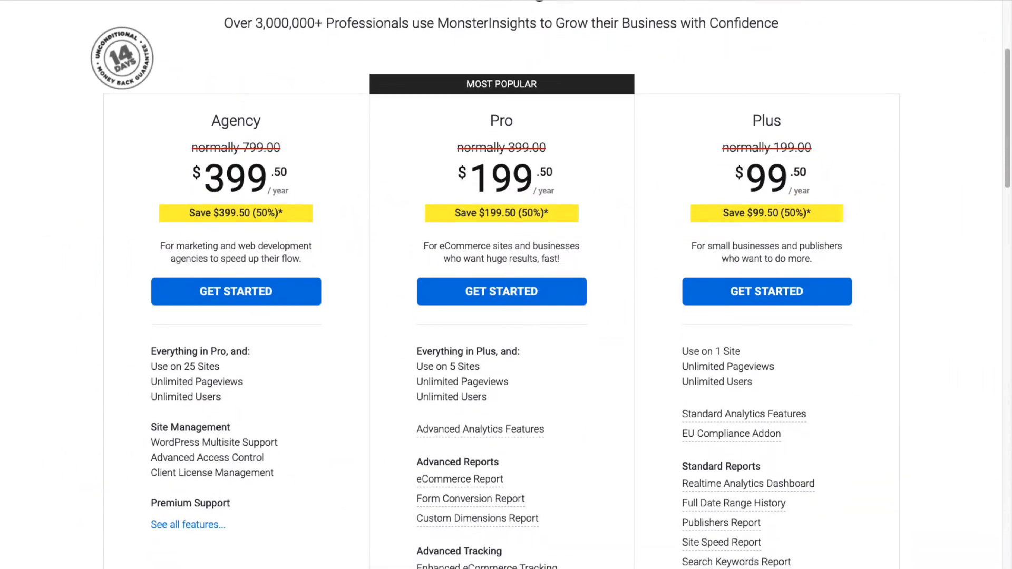
scroll(down, 3)
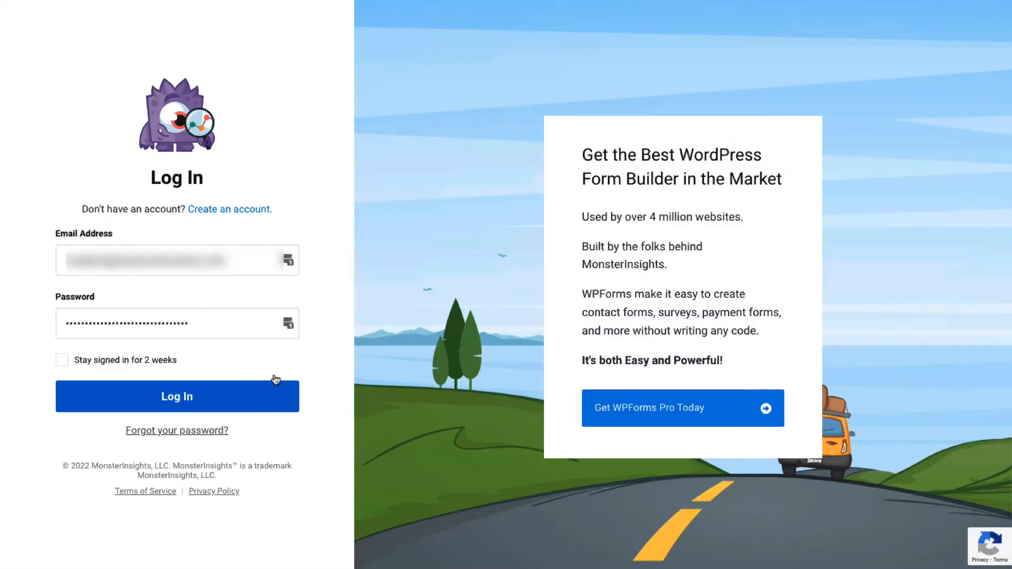
Step: Sign in to the MonsterInsights account and download the Pro plugin package from Downloads
click(176, 396)
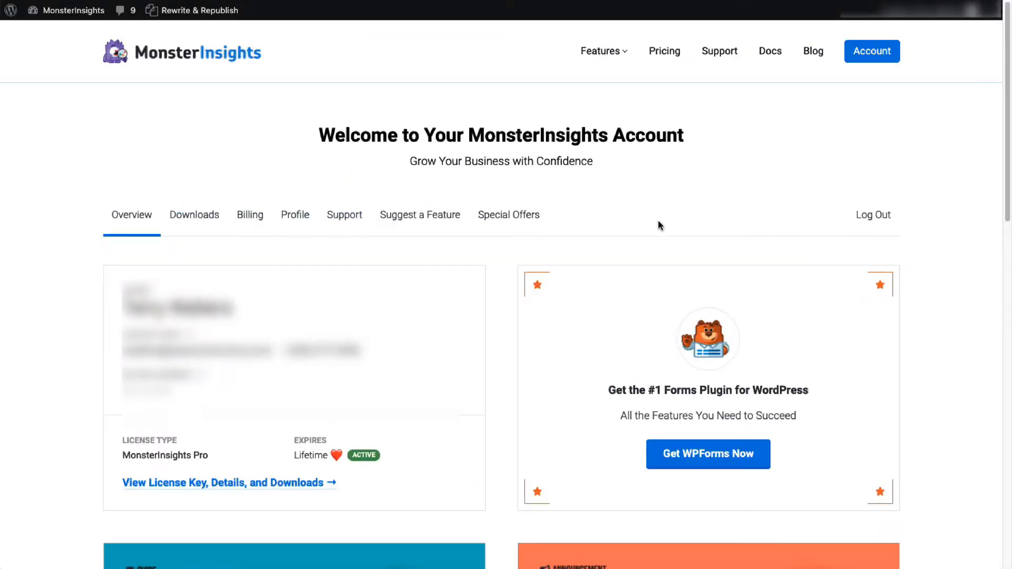
click(194, 215)
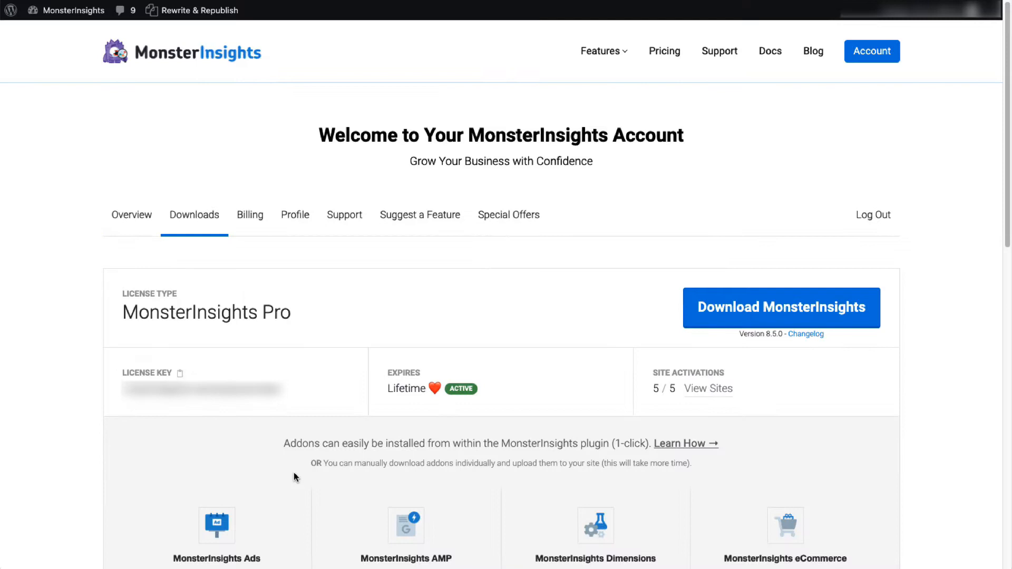
click(780, 308)
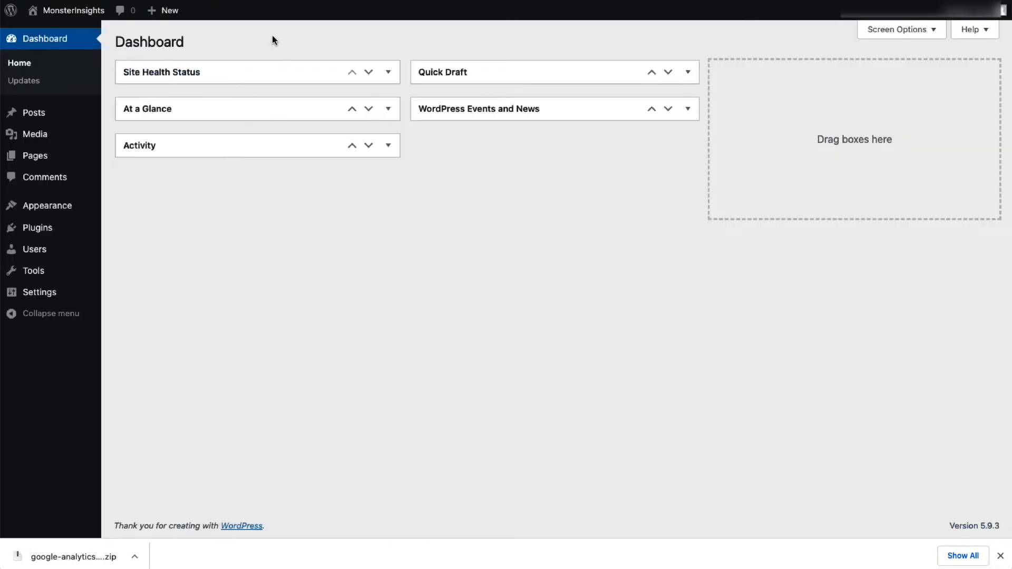
mouse_move(37, 227)
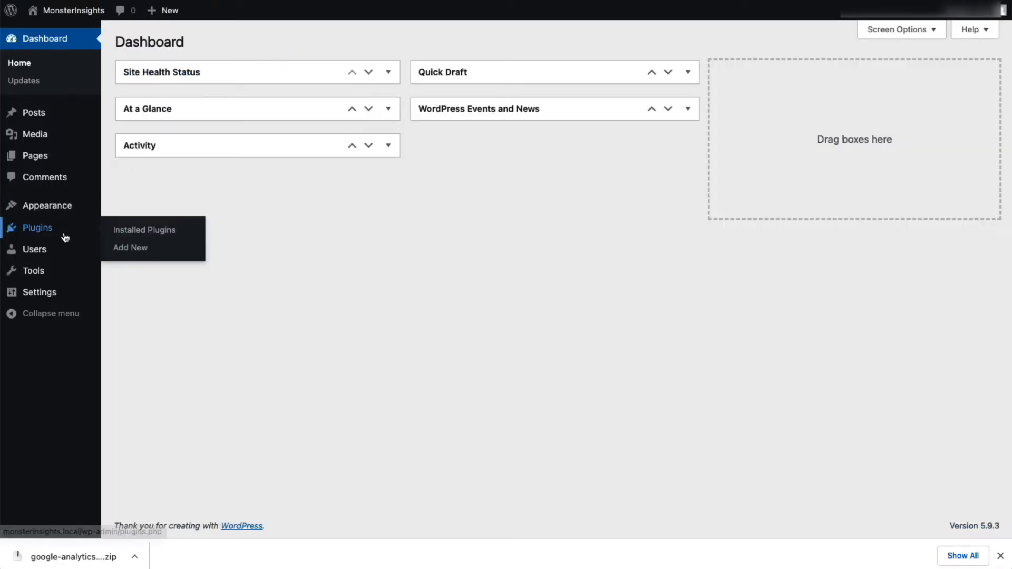
Step: Upload the downloaded google-analytics-premium-v8.5.0.zip via Plugins > Add New and install it
click(130, 247)
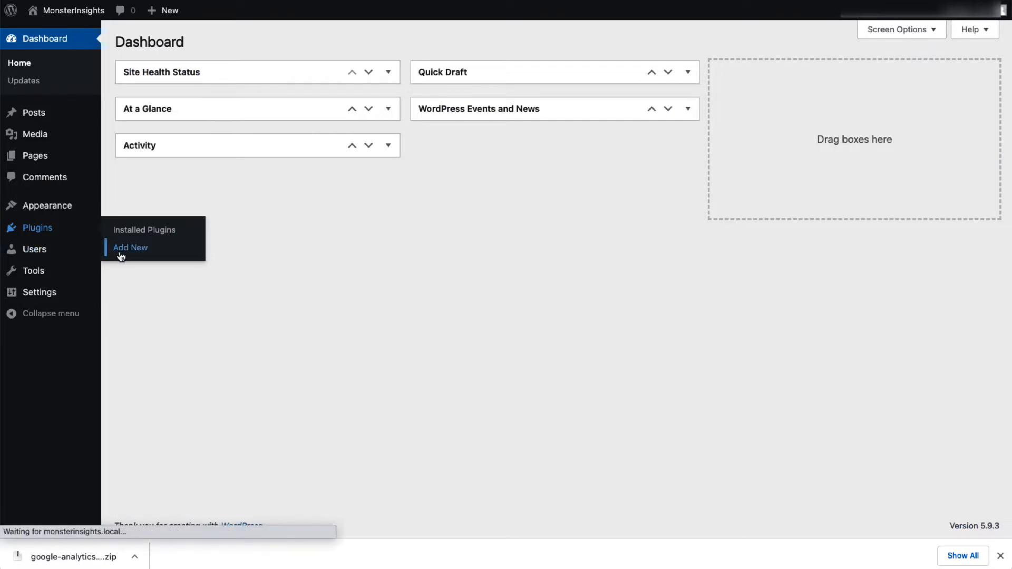
click(130, 247)
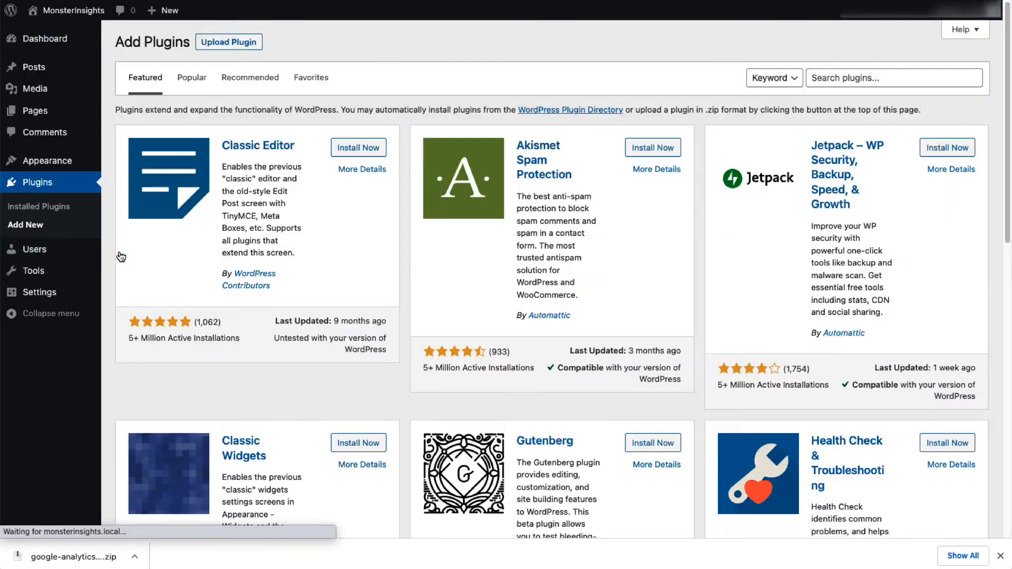
click(229, 41)
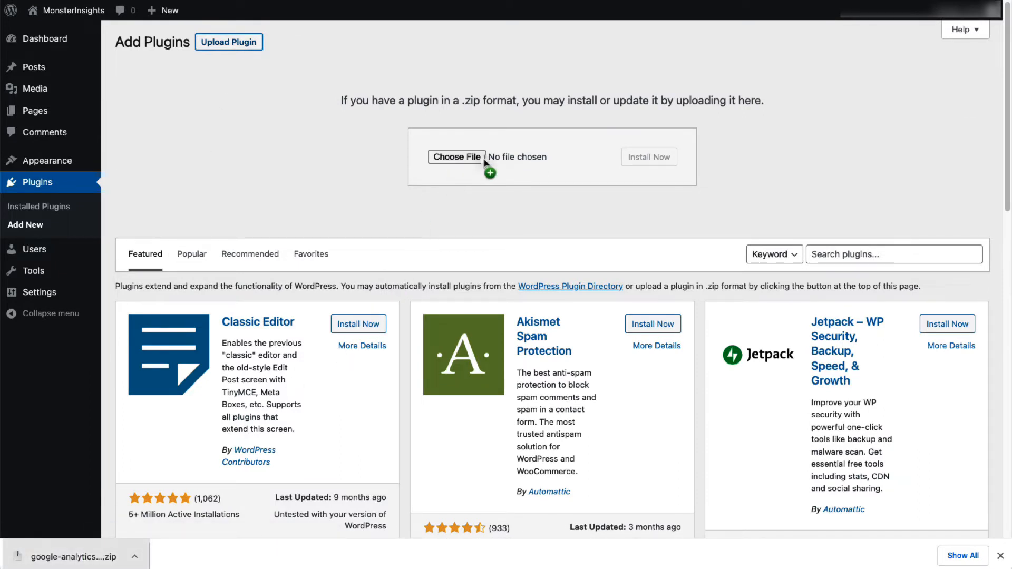
click(456, 157)
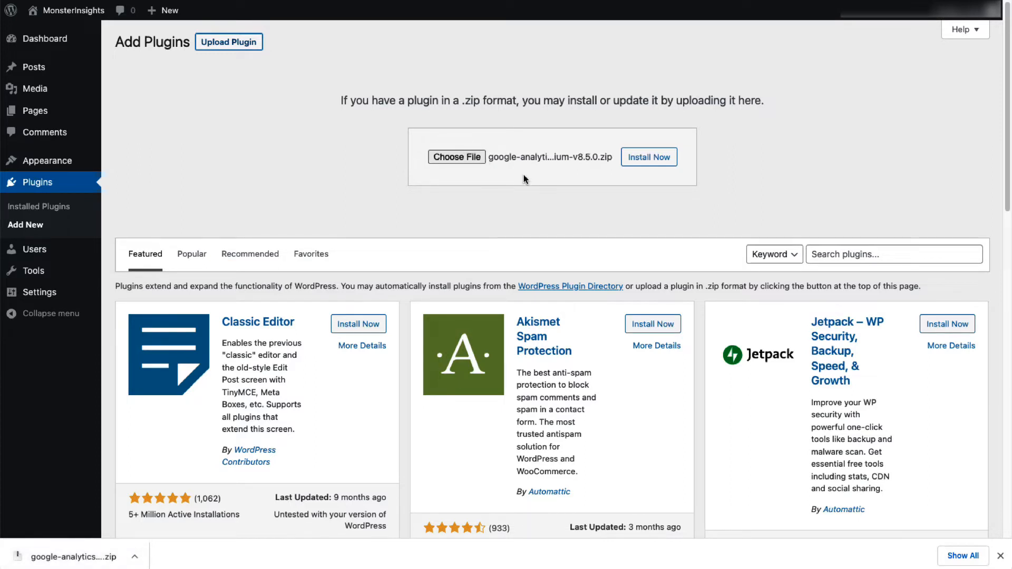
click(649, 157)
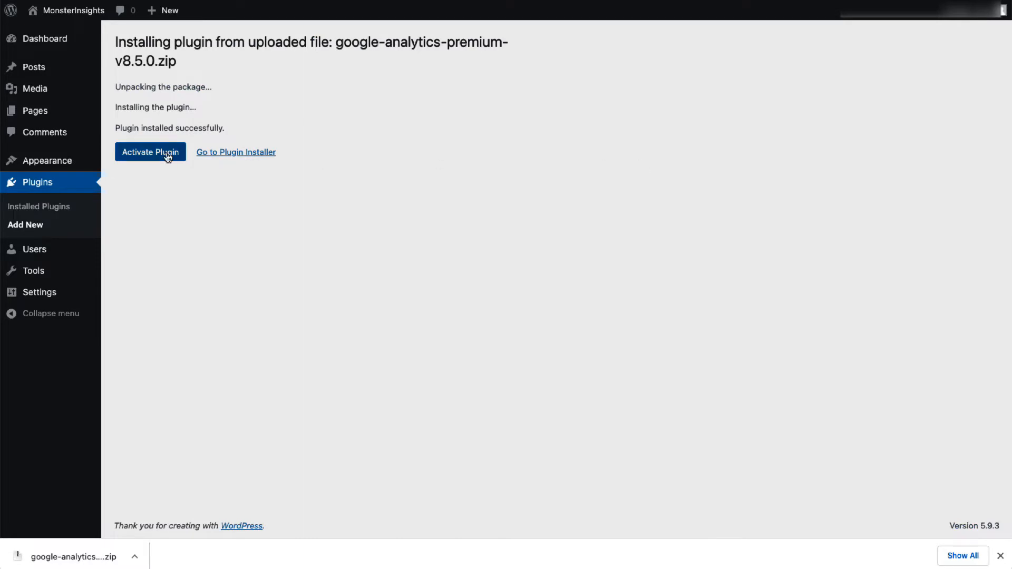
Step: Activate MonsterInsights, run the setup wizard as an Ecommerce site and paste the license key
click(150, 152)
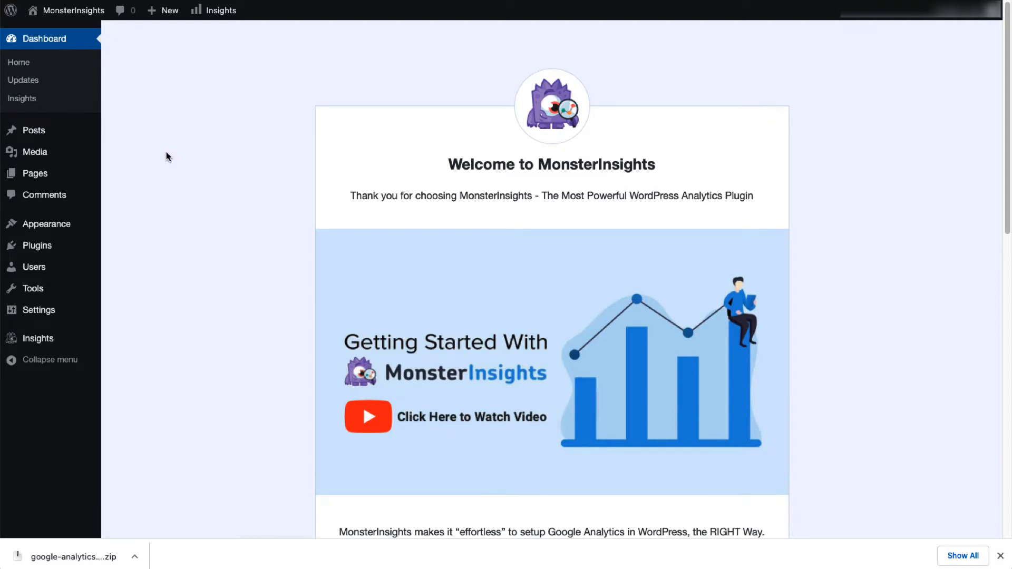
scroll(down, 3)
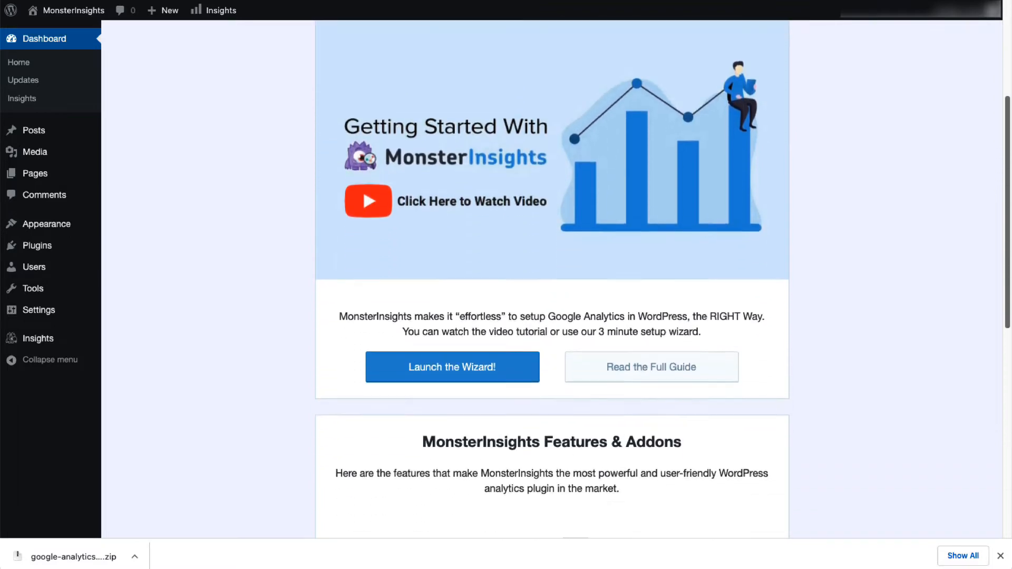
click(452, 367)
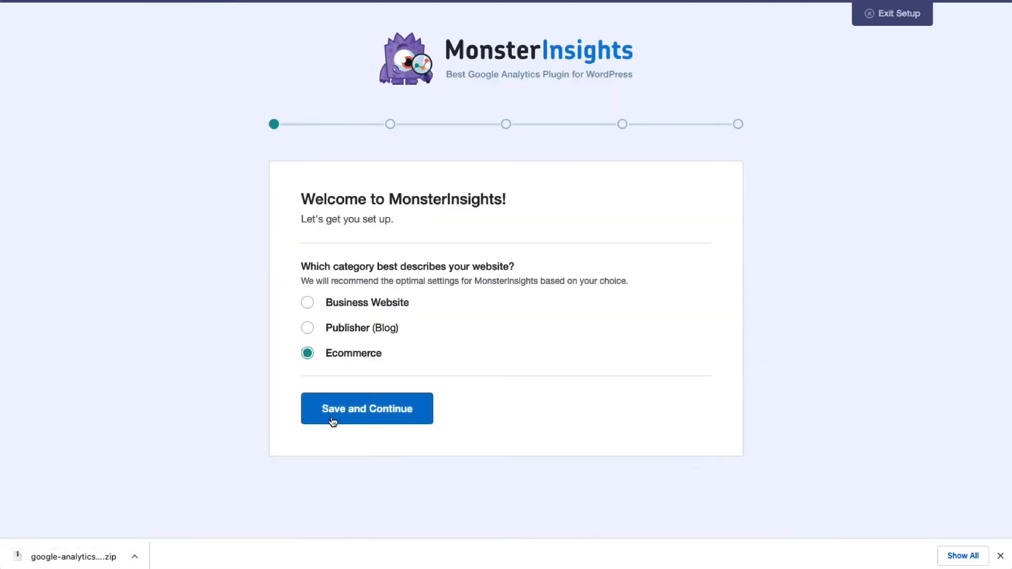
click(366, 410)
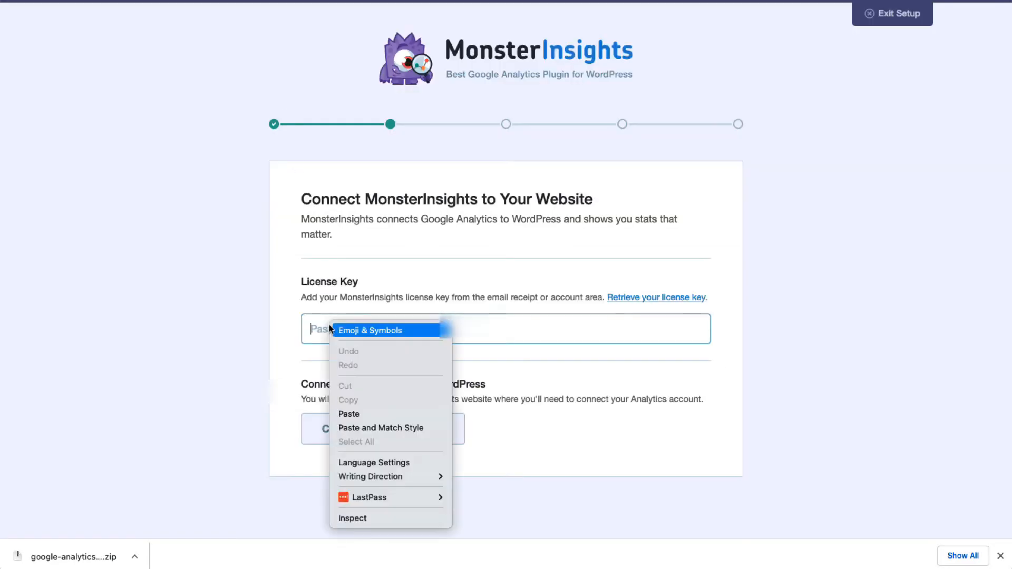
click(349, 413)
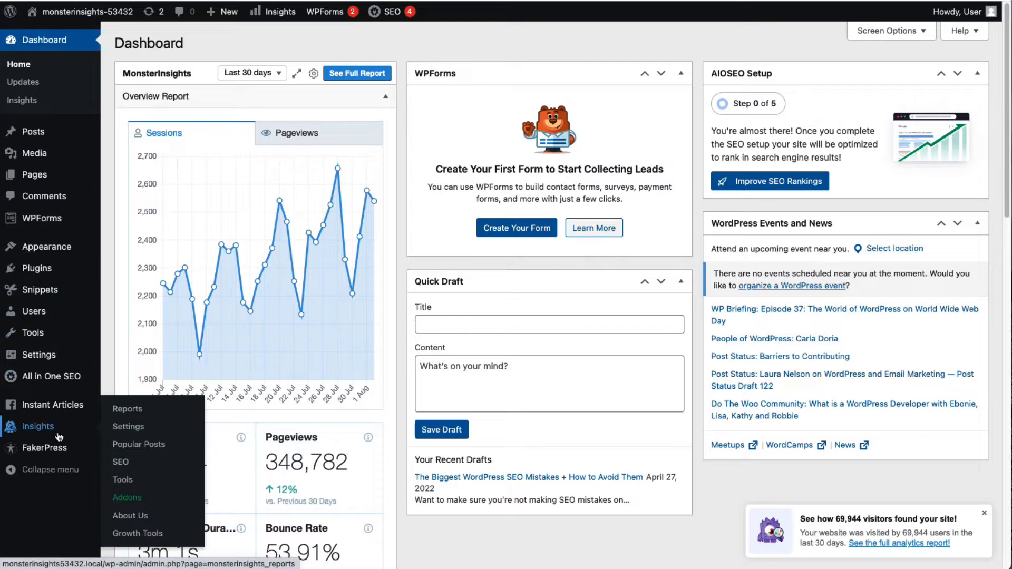
Step: Install the Dimensions addon from the MonsterInsights Addons page so it shows Active
click(127, 497)
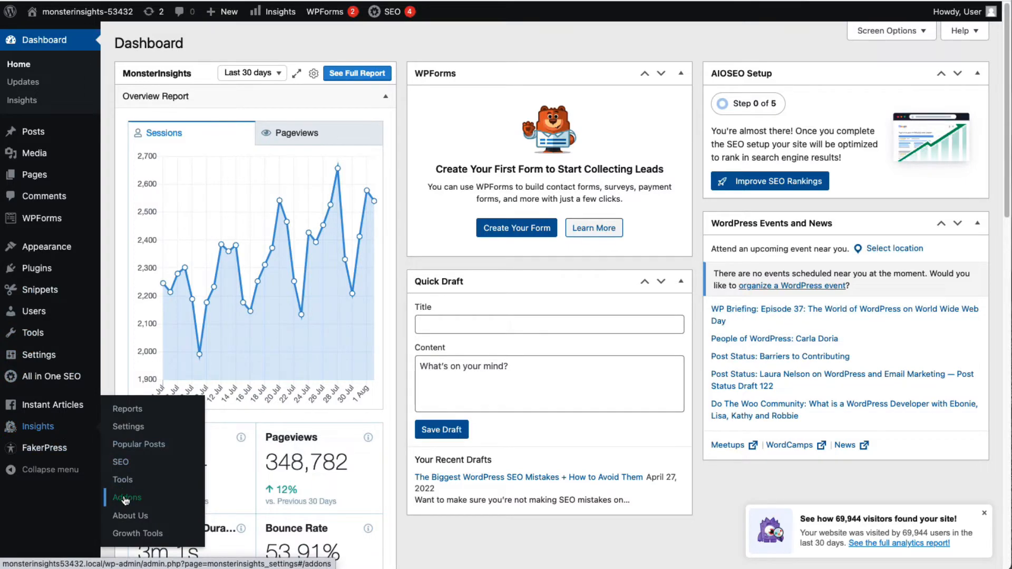
click(126, 499)
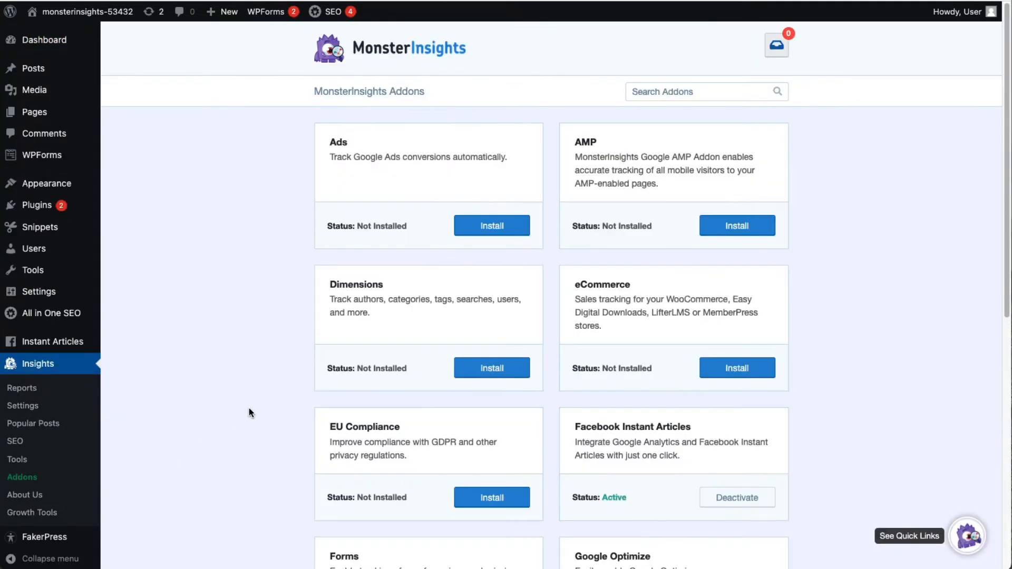
scroll(down, 3)
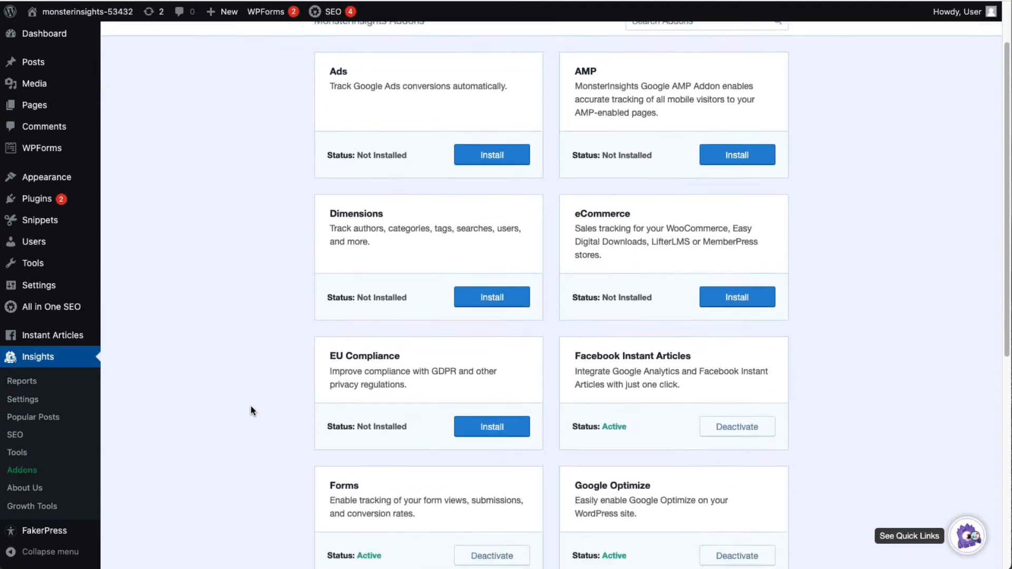
click(491, 297)
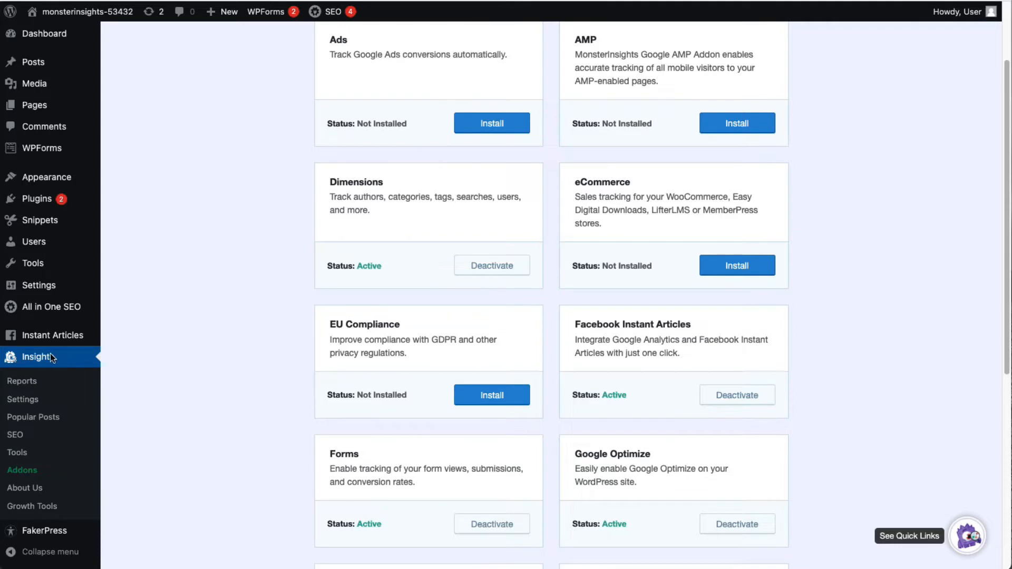
mouse_move(35, 385)
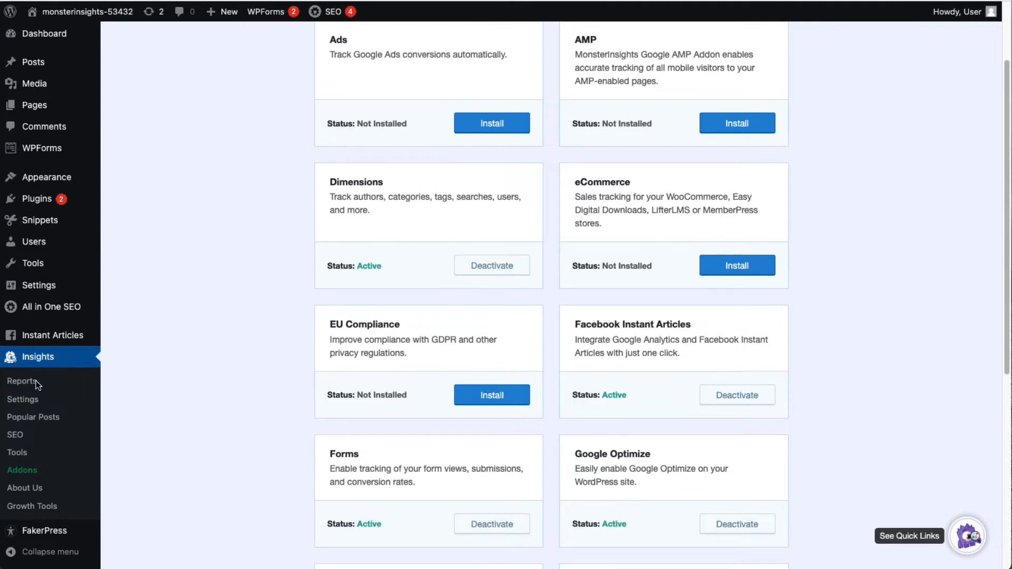
Step: Add an Author custom dimension in MonsterInsights Conversions settings
click(23, 398)
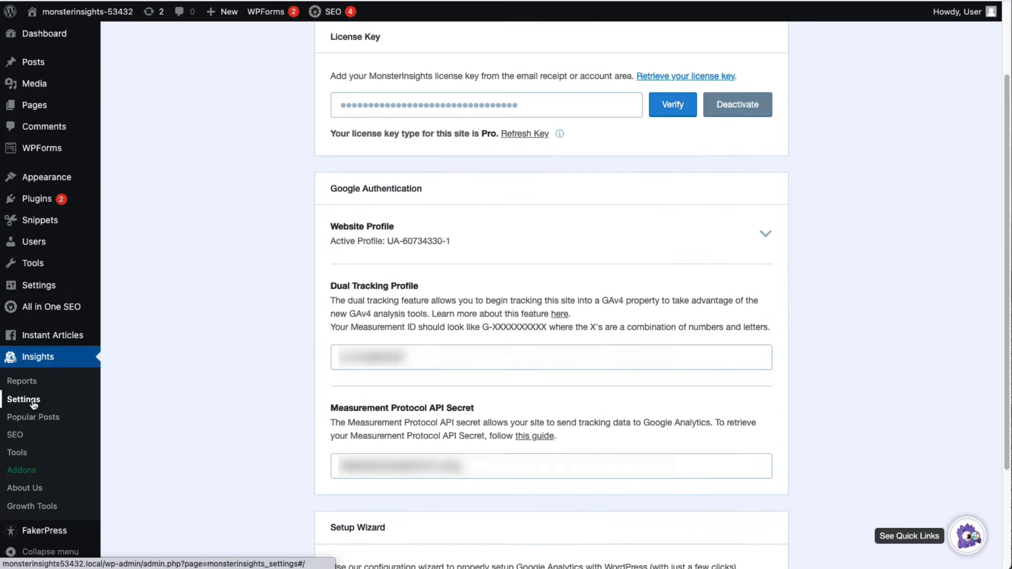
mouse_move(207, 401)
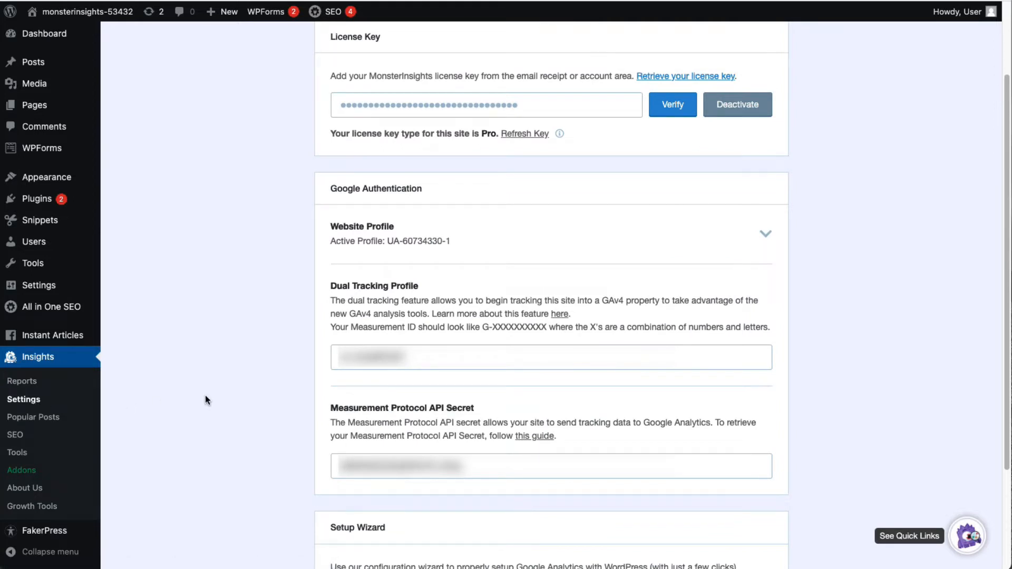
click(564, 91)
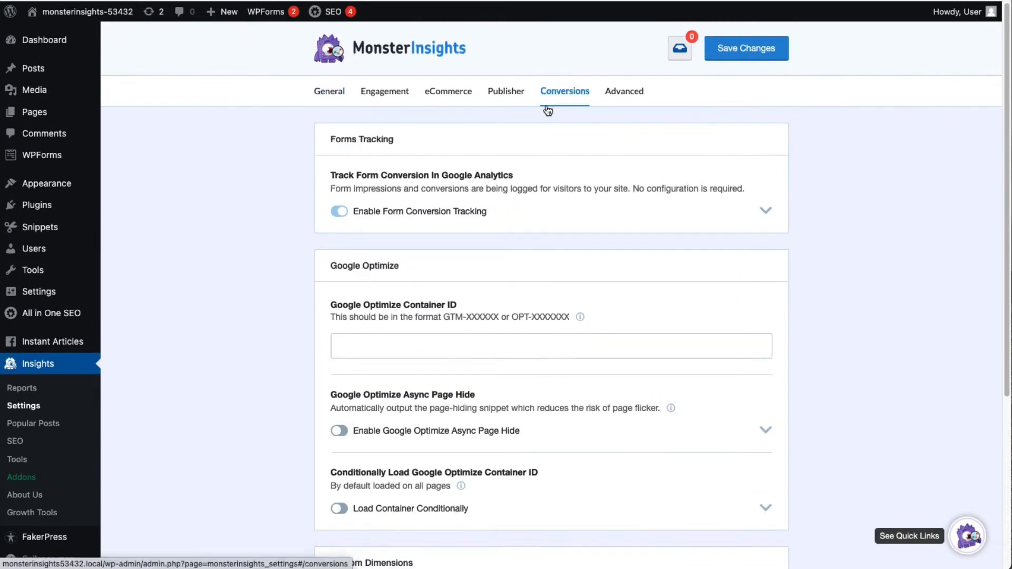
scroll(down, 3)
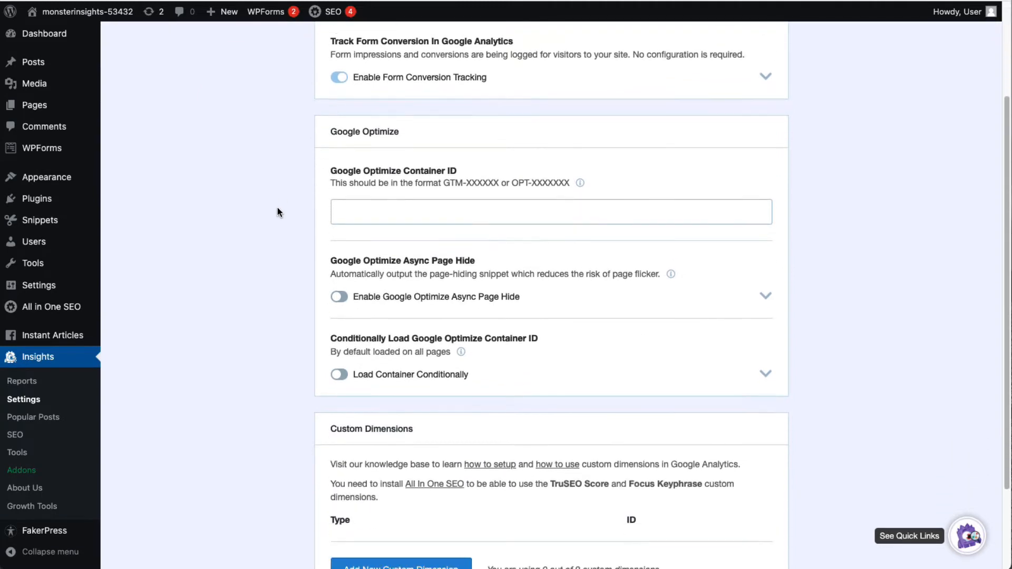
scroll(down, 3)
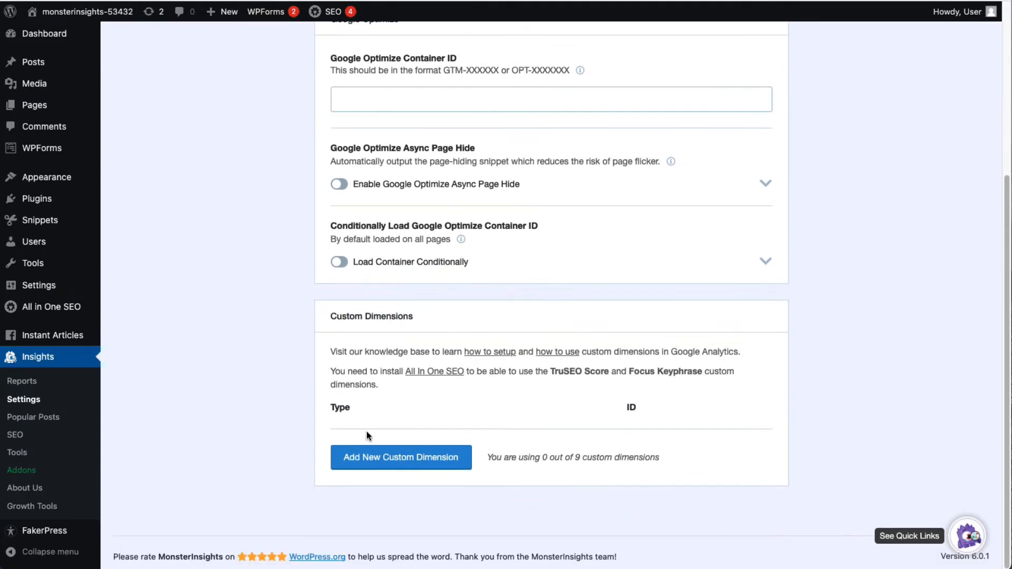
click(400, 457)
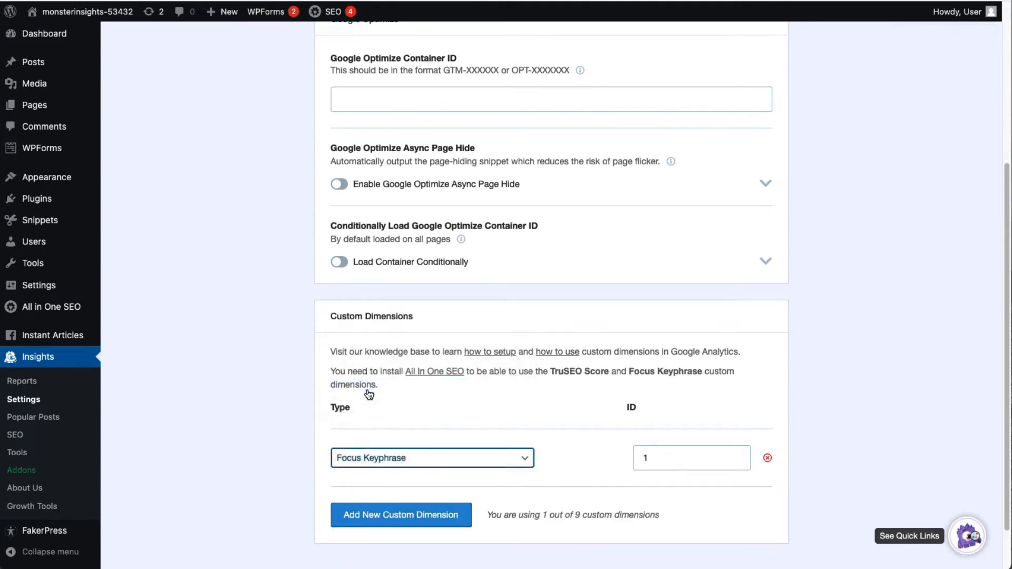
click(431, 458)
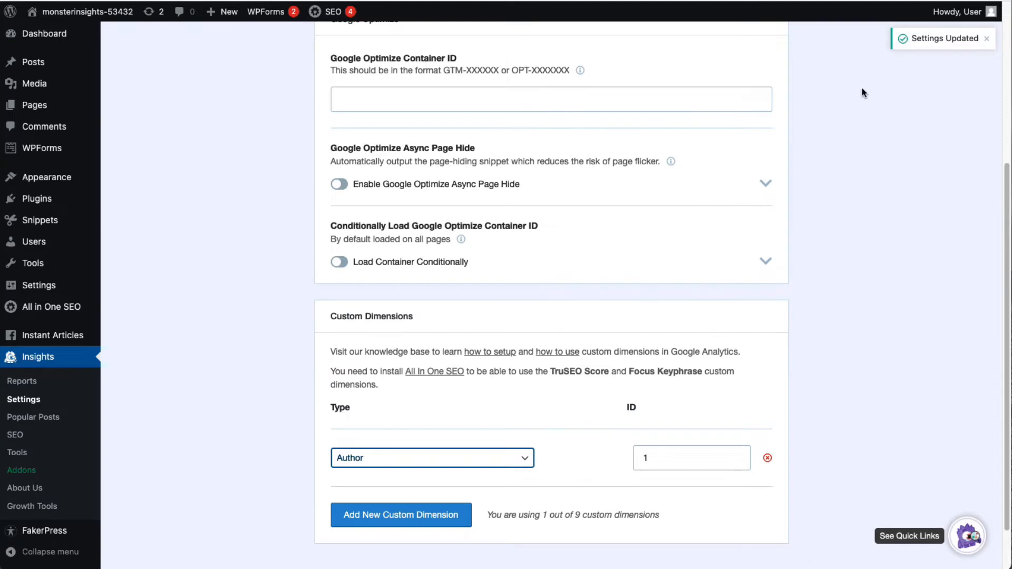
mouse_move(907, 70)
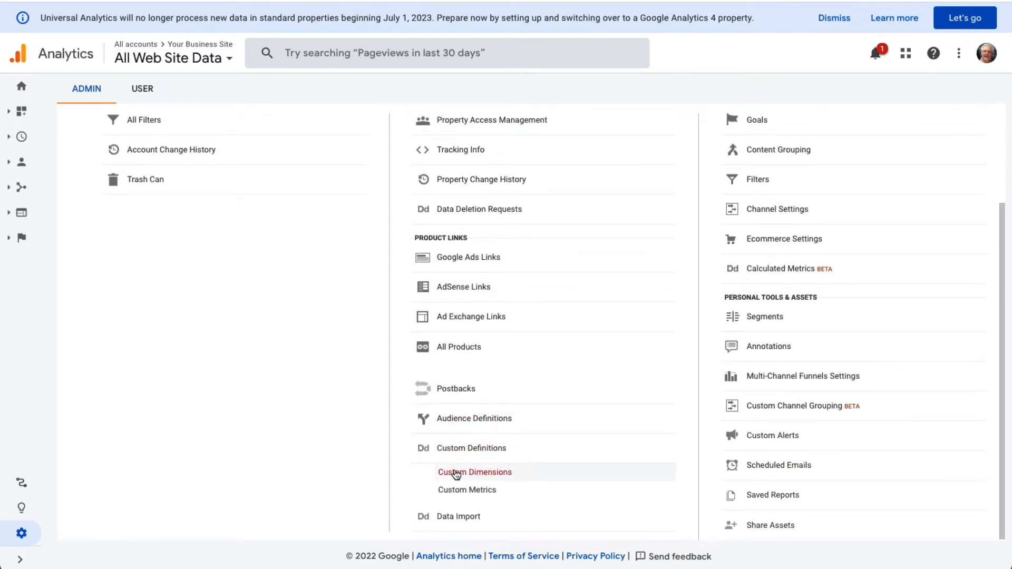
Step: Create a hit-scoped custom dimension named Author in Google Analytics Custom Definitions
click(474, 473)
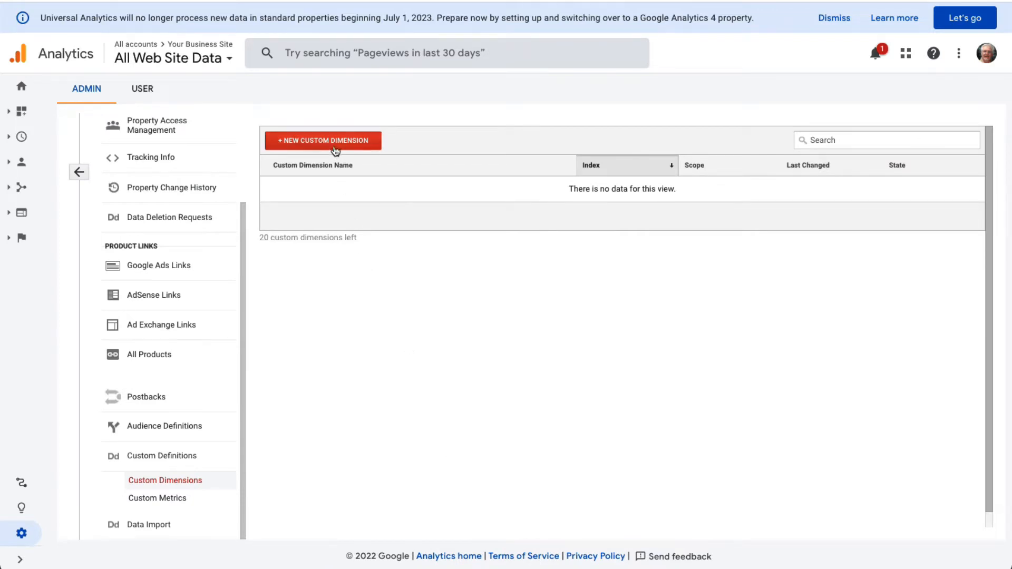
click(323, 140)
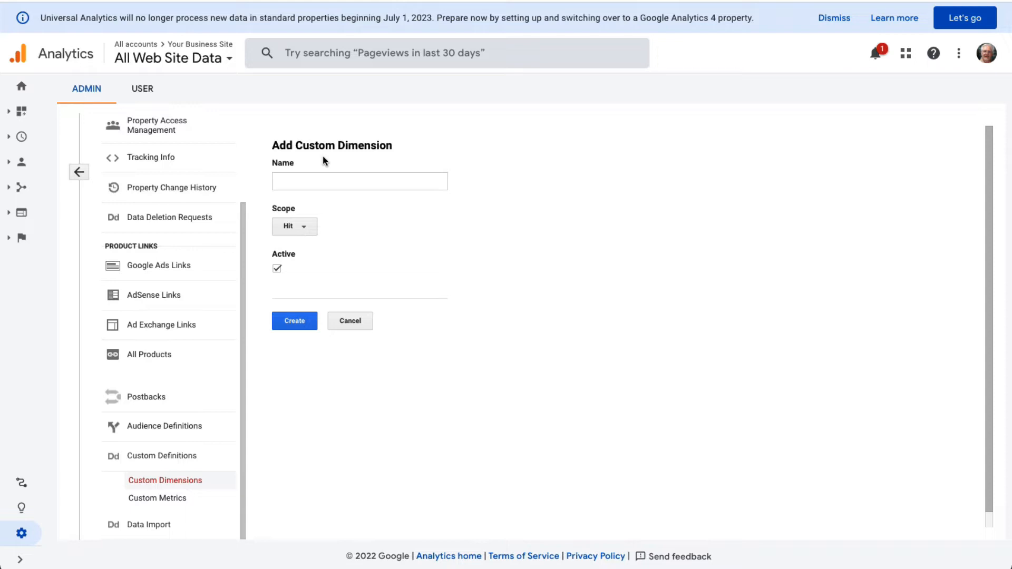
click(358, 182)
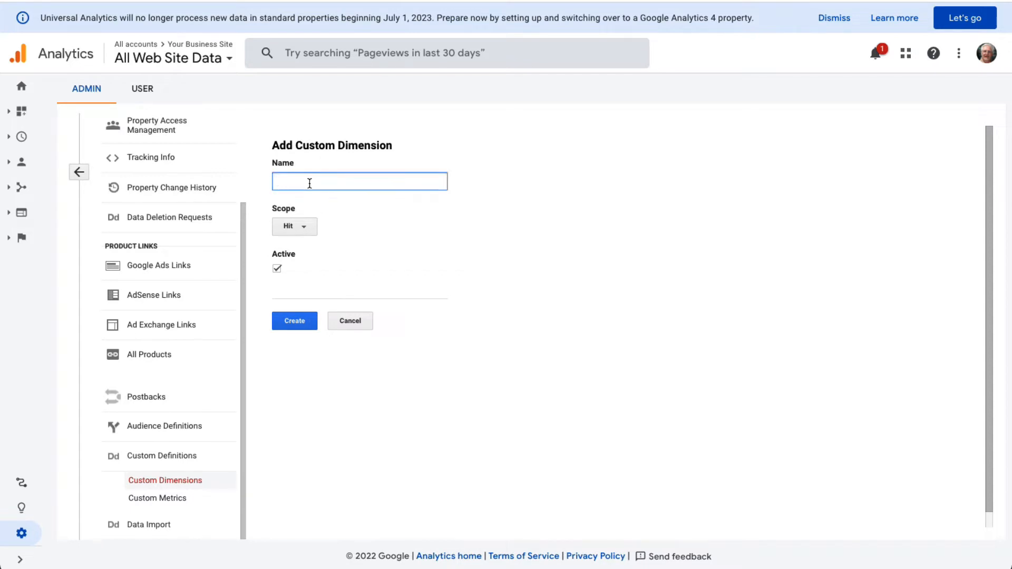
text(Author)
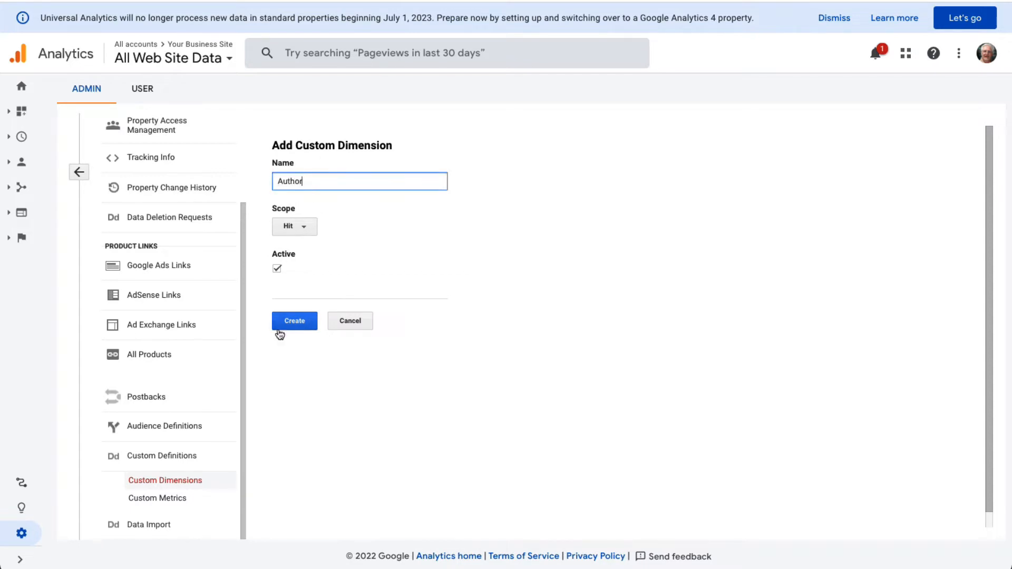
click(294, 320)
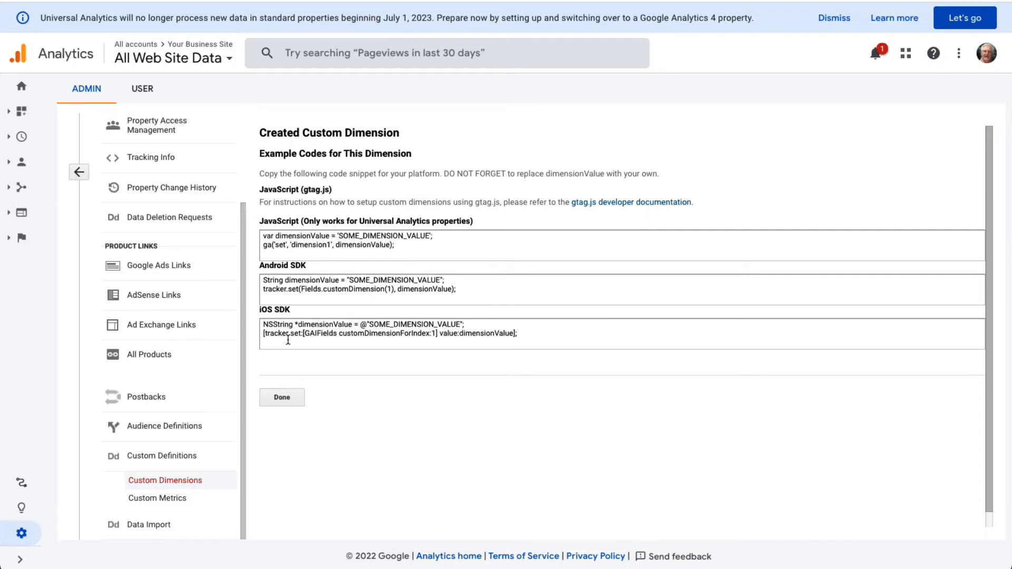
mouse_move(316, 356)
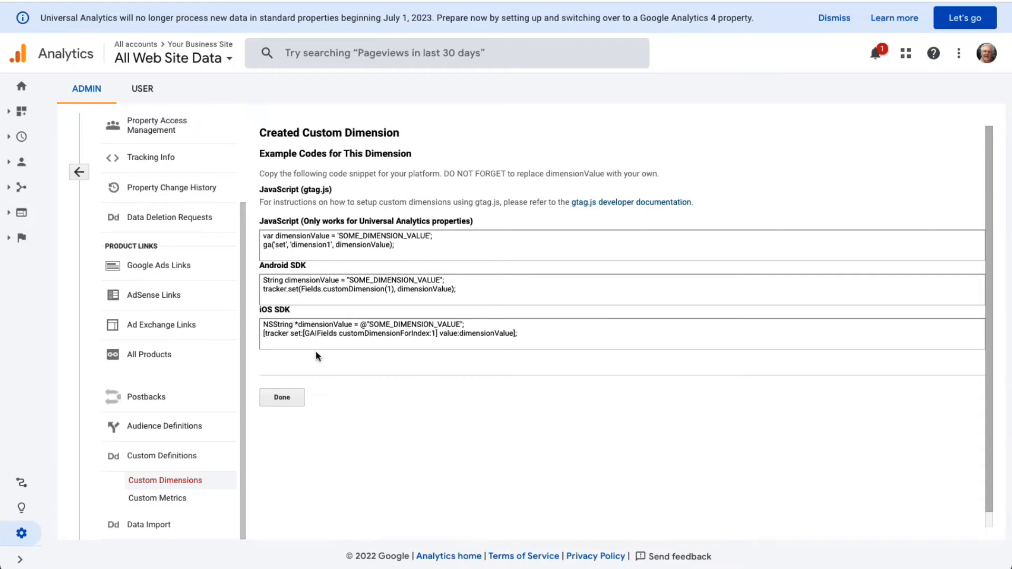
click(281, 398)
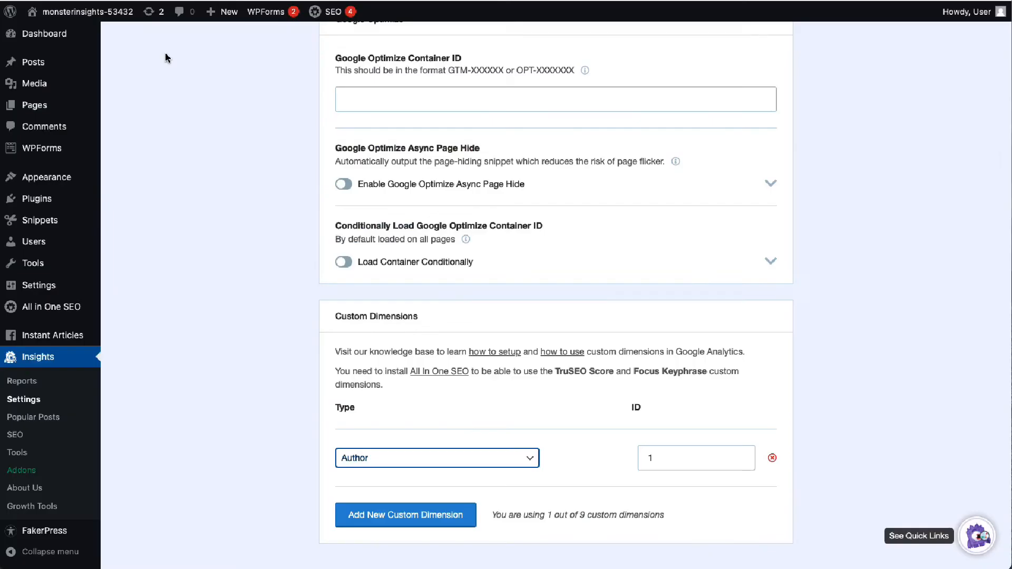
mouse_move(231, 125)
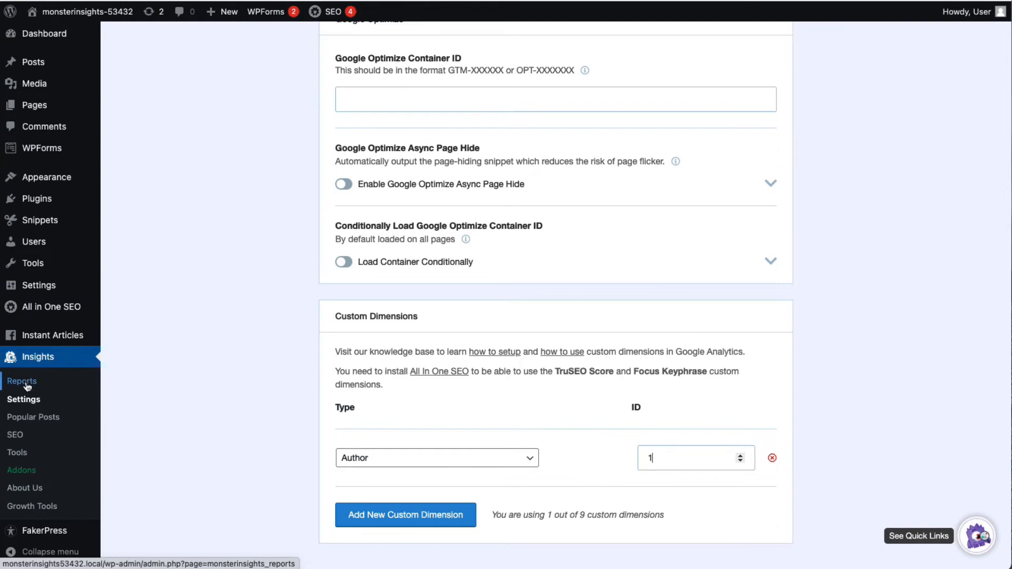
Step: Open Insights > Reports to show the MonsterInsights Overview Report for the last 30 days
click(22, 381)
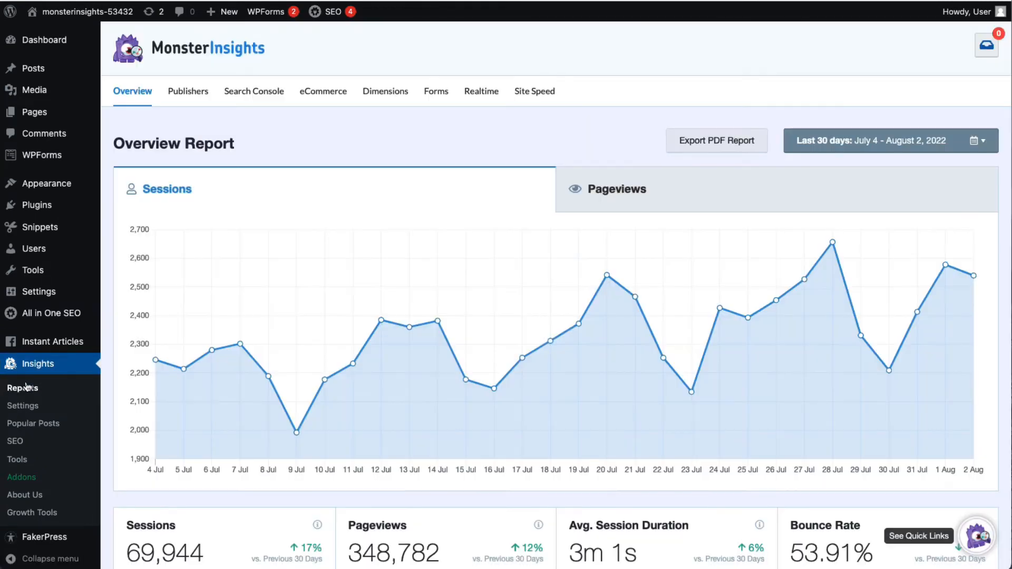
Step: Browse the MonsterInsights report tabs before switching to the Google Analytics 4 home page
click(384, 91)
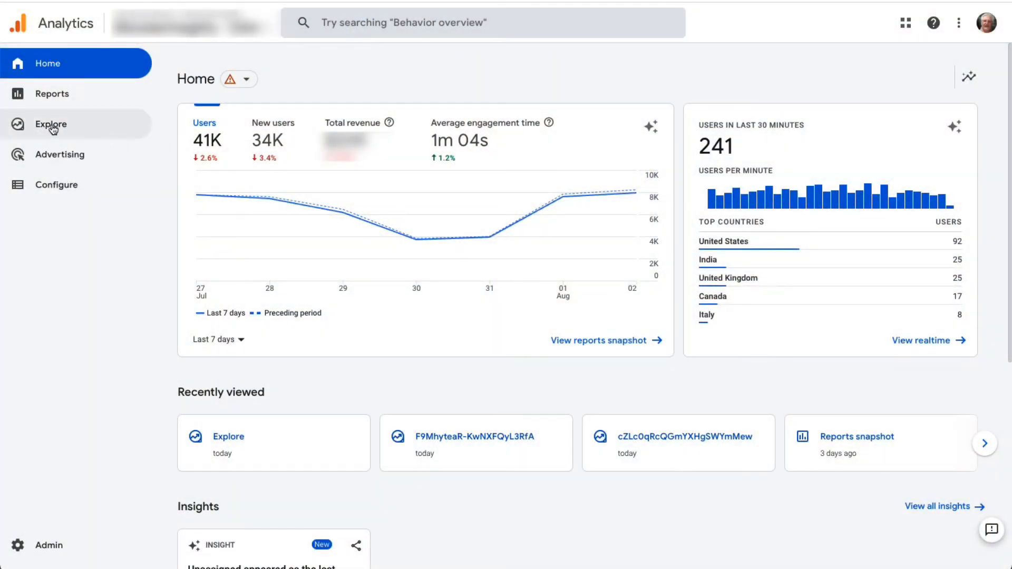
Step: Start a blank exploration in Explore and name it Author Report
click(50, 125)
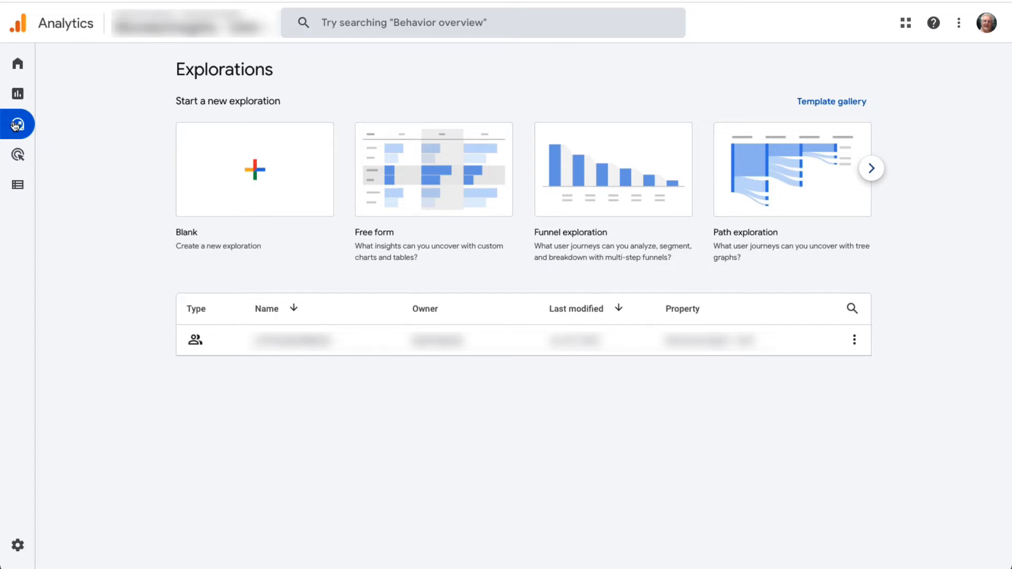
click(254, 169)
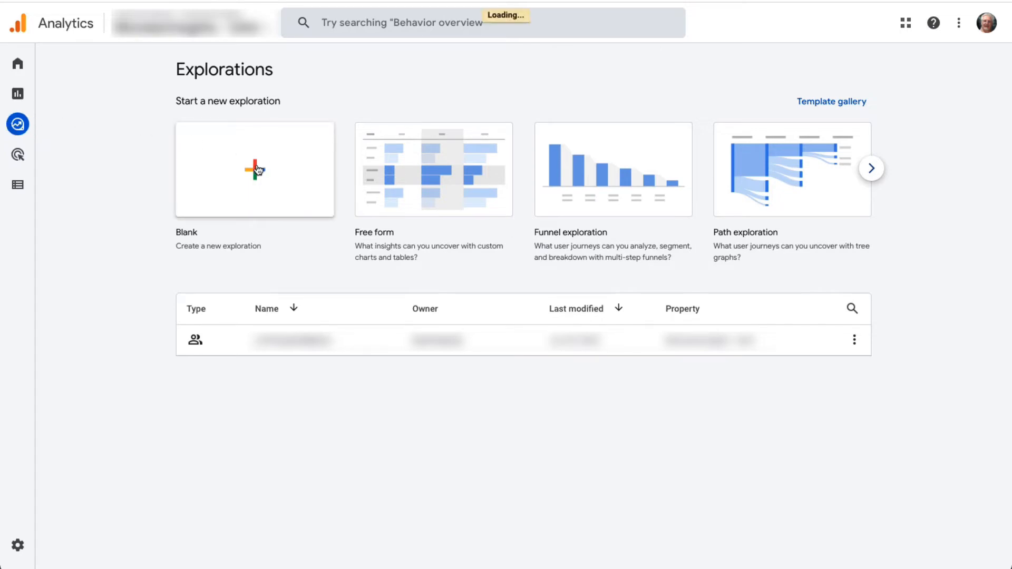
click(254, 168)
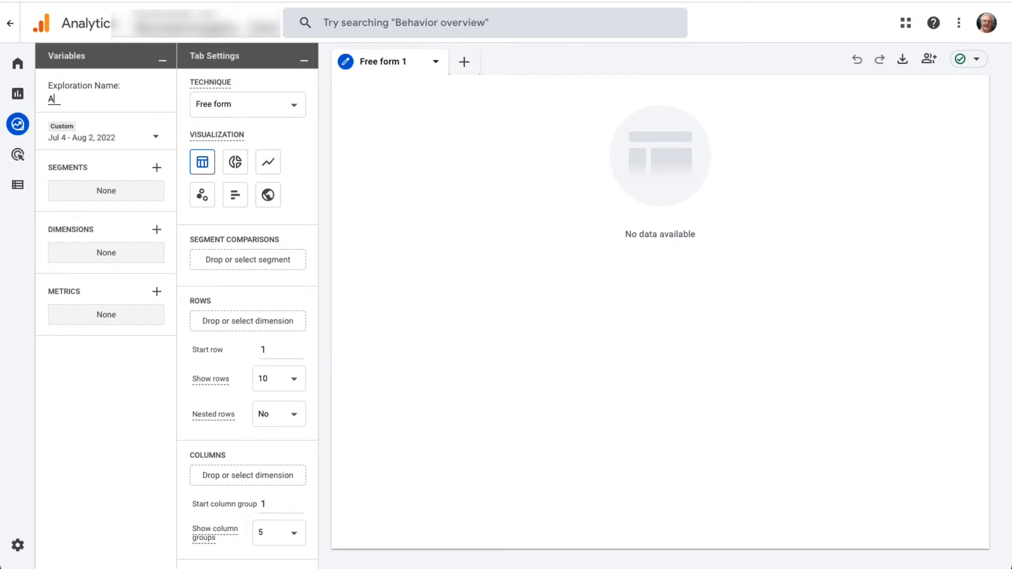
text(uthor Report)
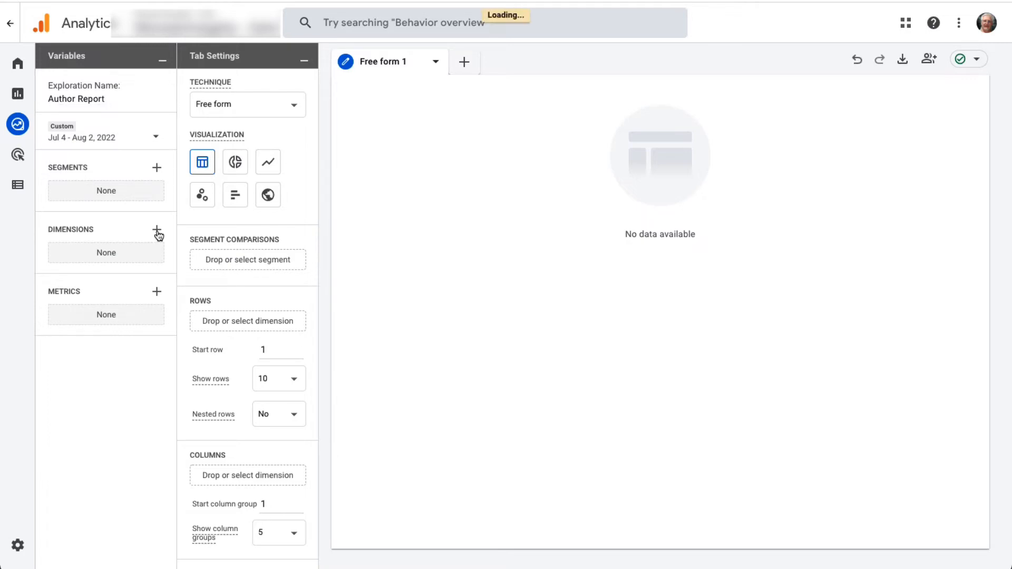
Step: Import Author and Page title into the exploration's dimensions via the picker search
click(156, 229)
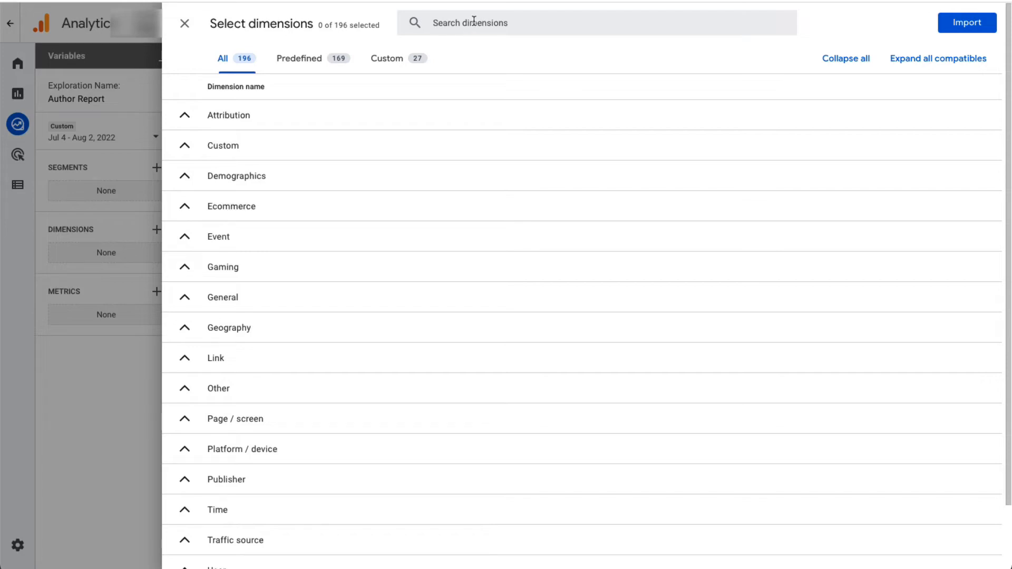
text(author)
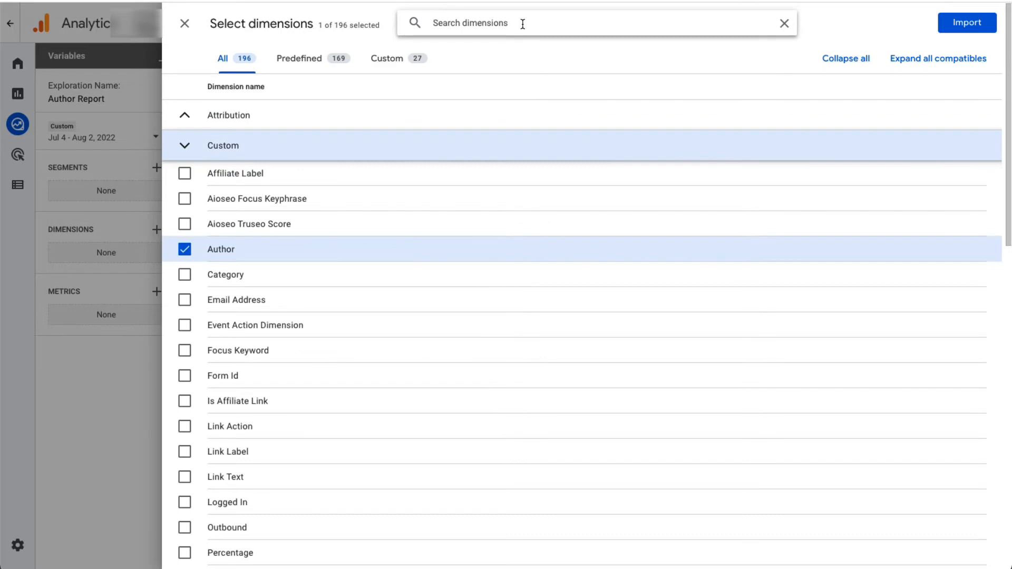
text(page title)
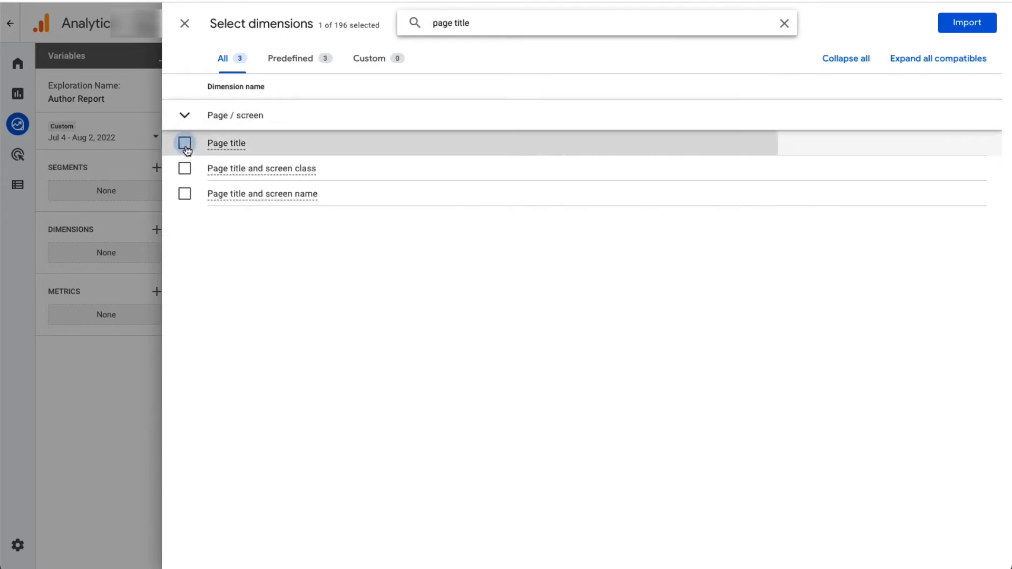
click(185, 142)
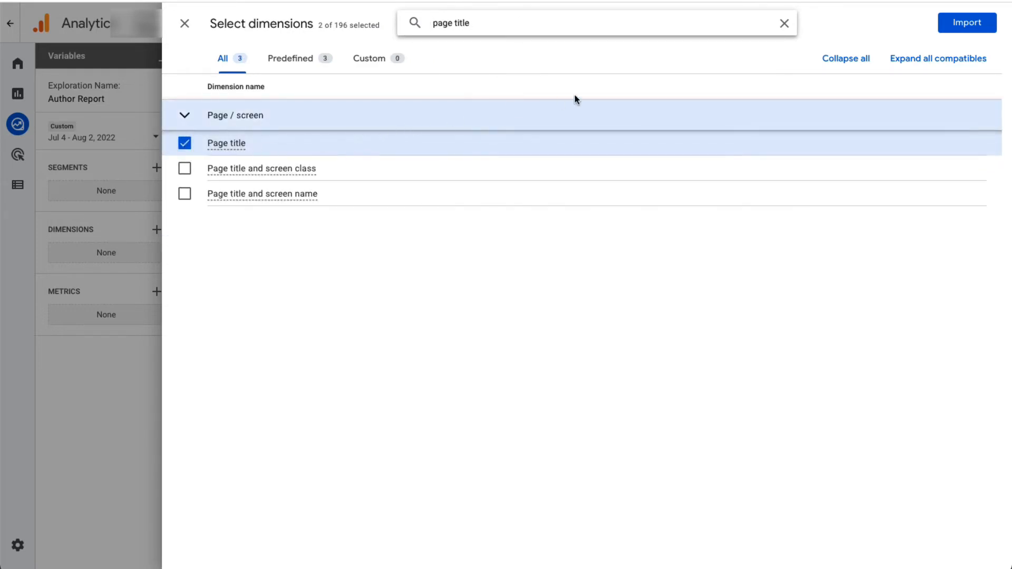
click(967, 22)
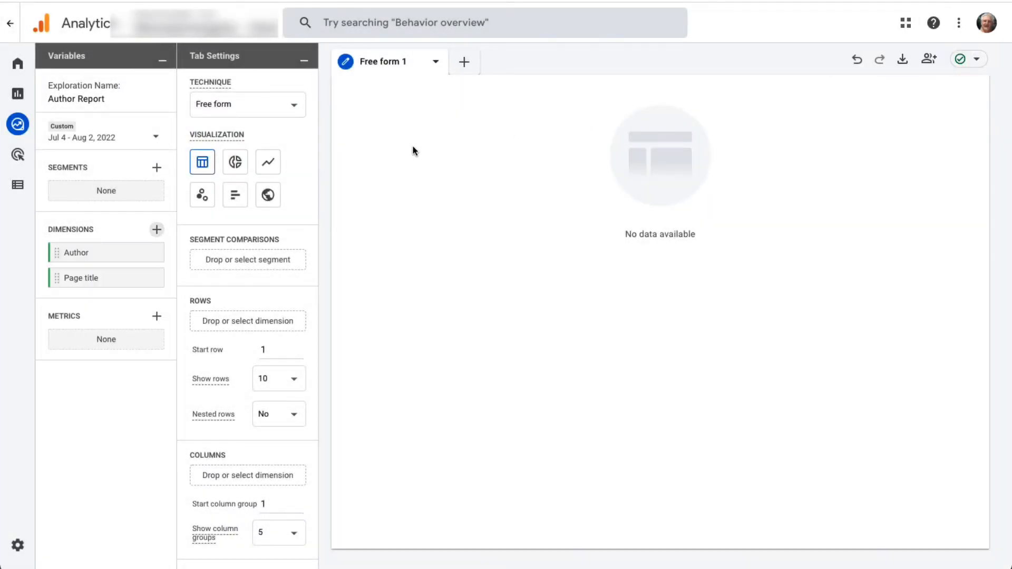
mouse_move(354, 165)
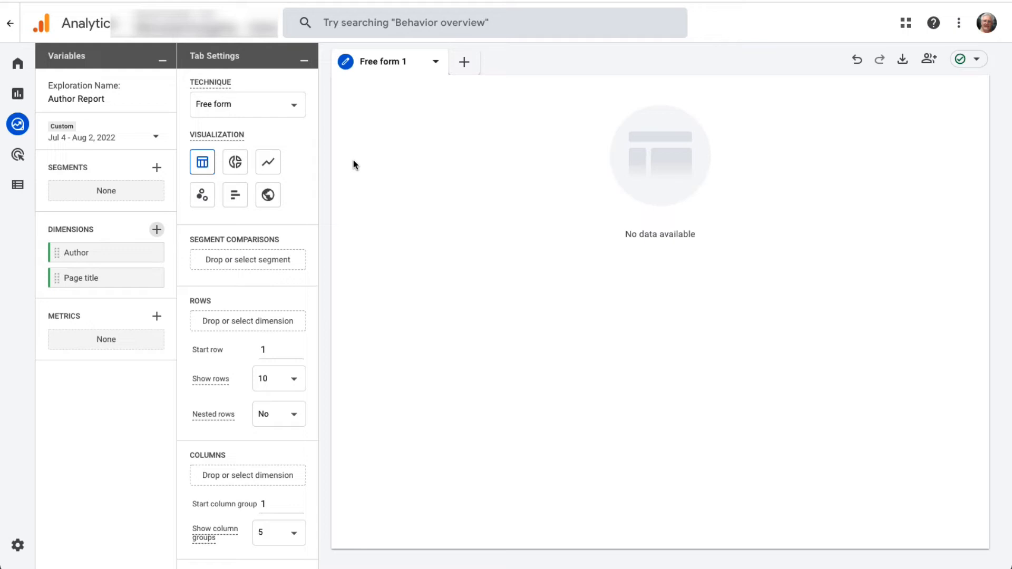
mouse_move(158, 314)
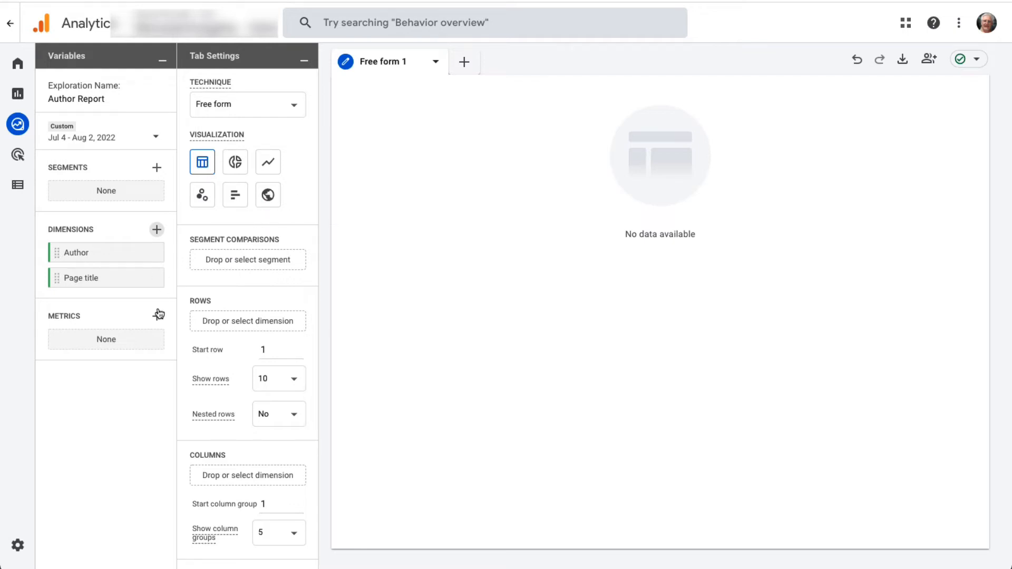
Step: Import Views and Conversions as the exploration's metrics via the picker search
click(157, 320)
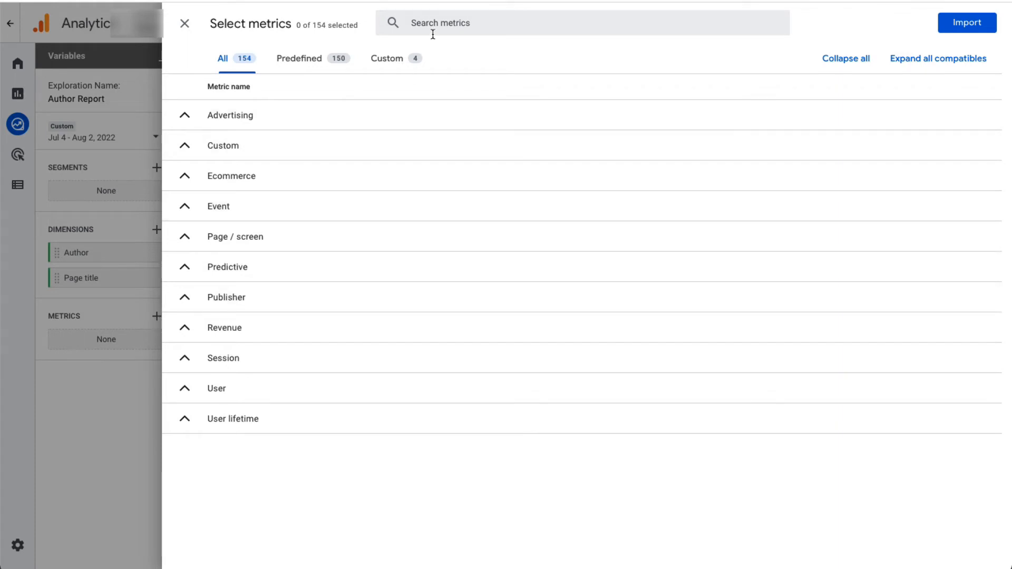
text(view)
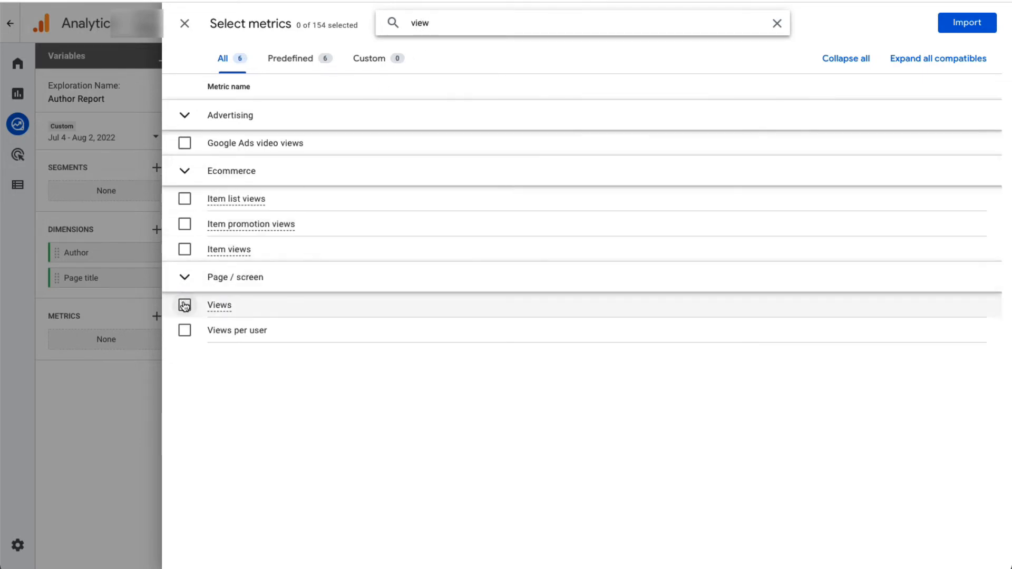
click(185, 304)
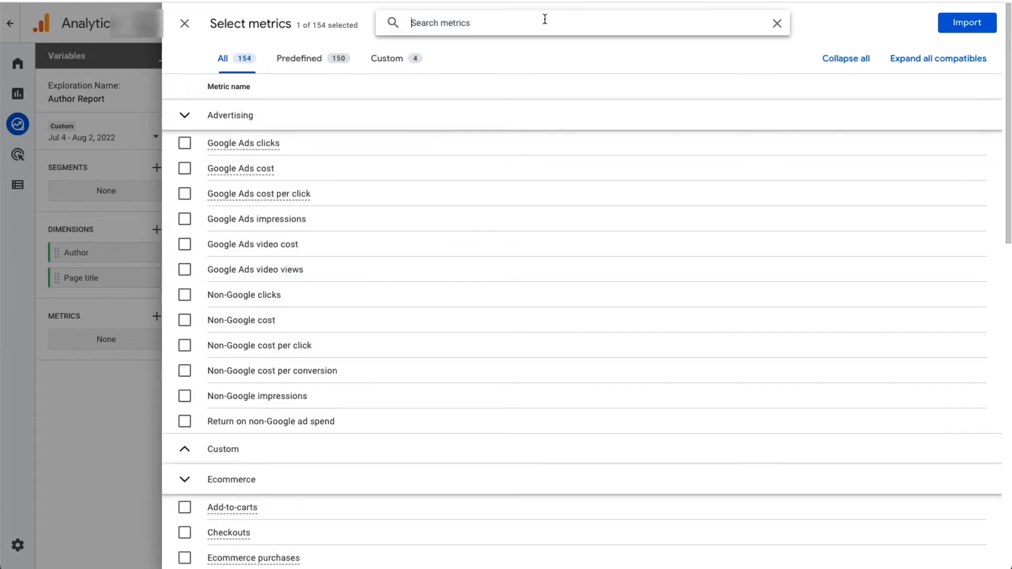
text(conversions)
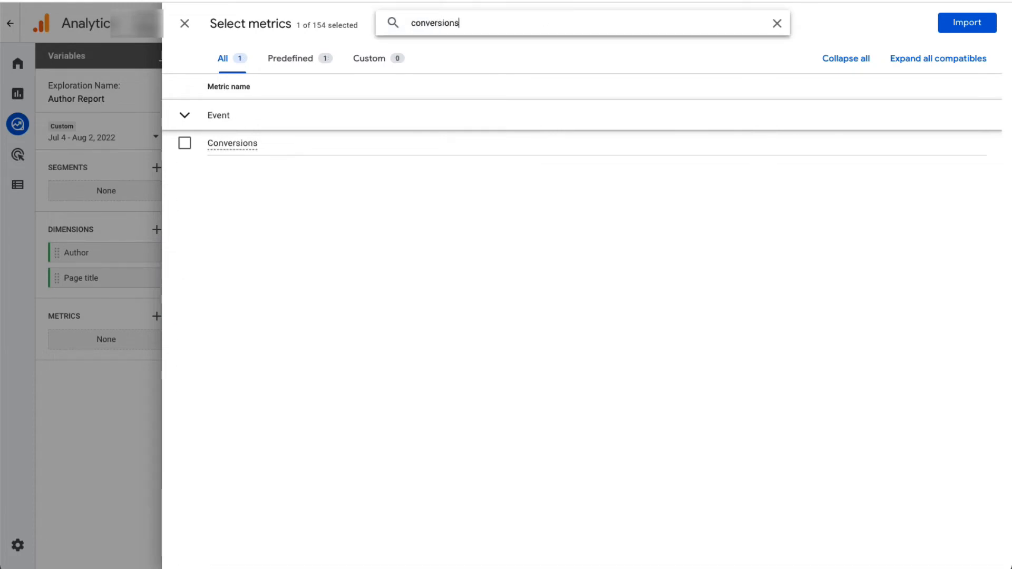
click(184, 142)
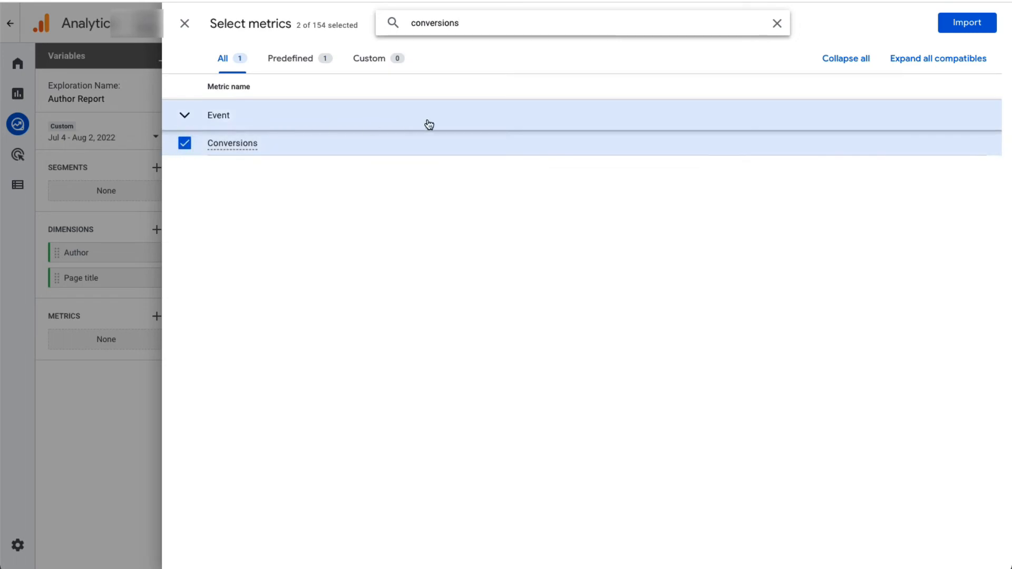
click(967, 22)
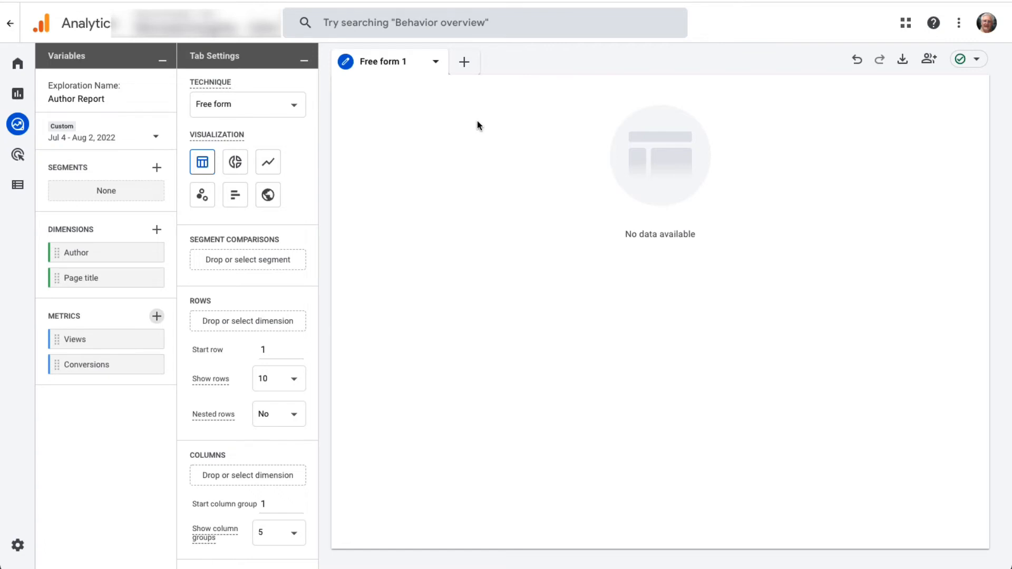
Step: Switch from the GA4 exploration to the Universal Analytics property's Home overview
drag(76, 252, 192, 292)
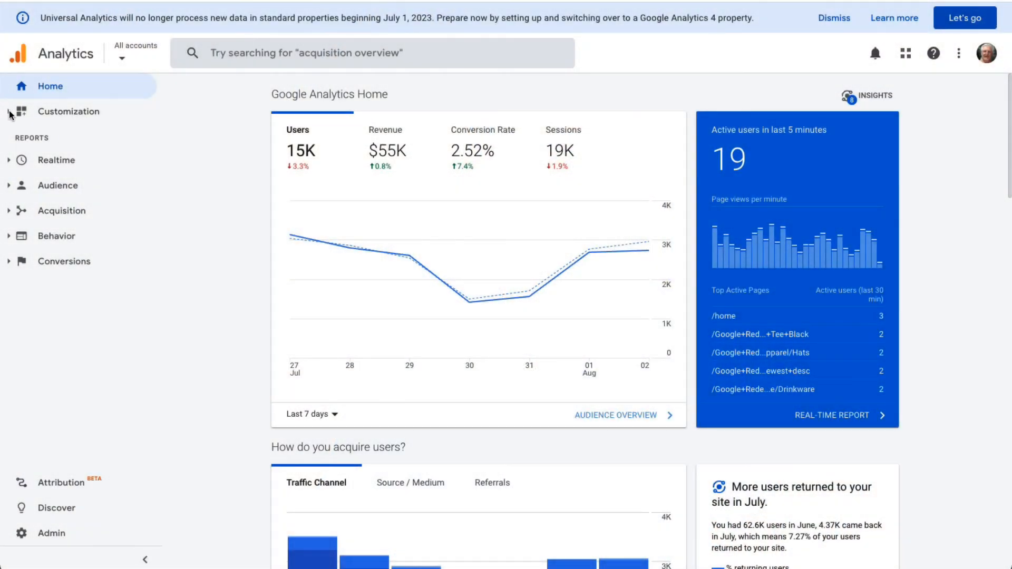
Step: Create and save a new custom report with Author as the Pageviews dimension drilldown
click(68, 111)
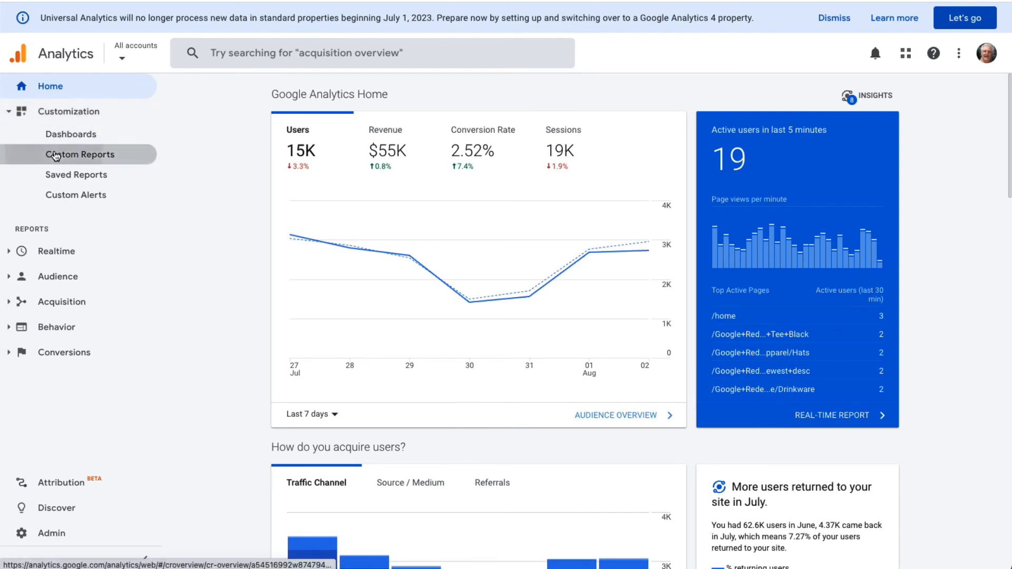
click(80, 154)
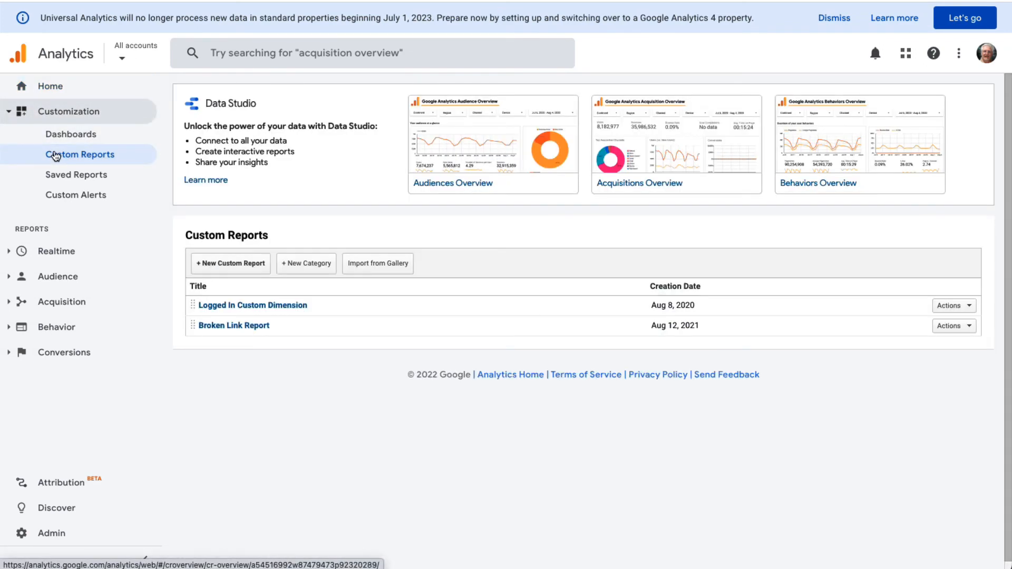
click(230, 263)
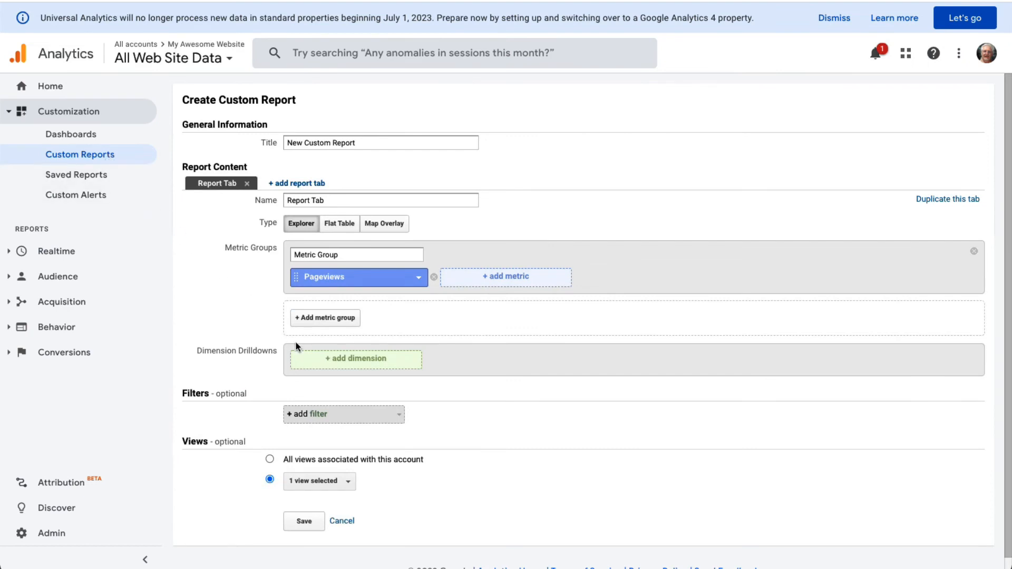
click(354, 359)
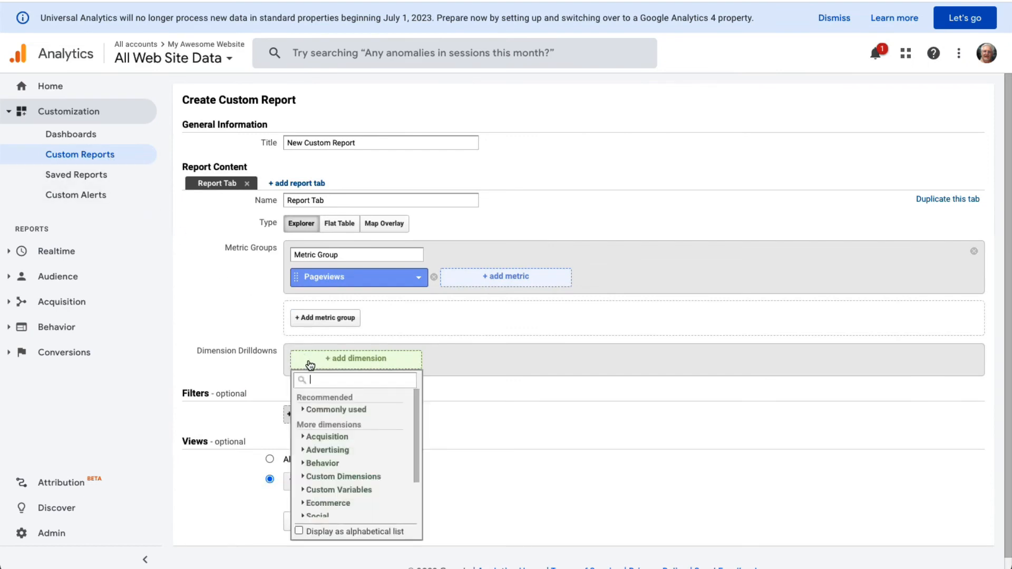
text(Author)
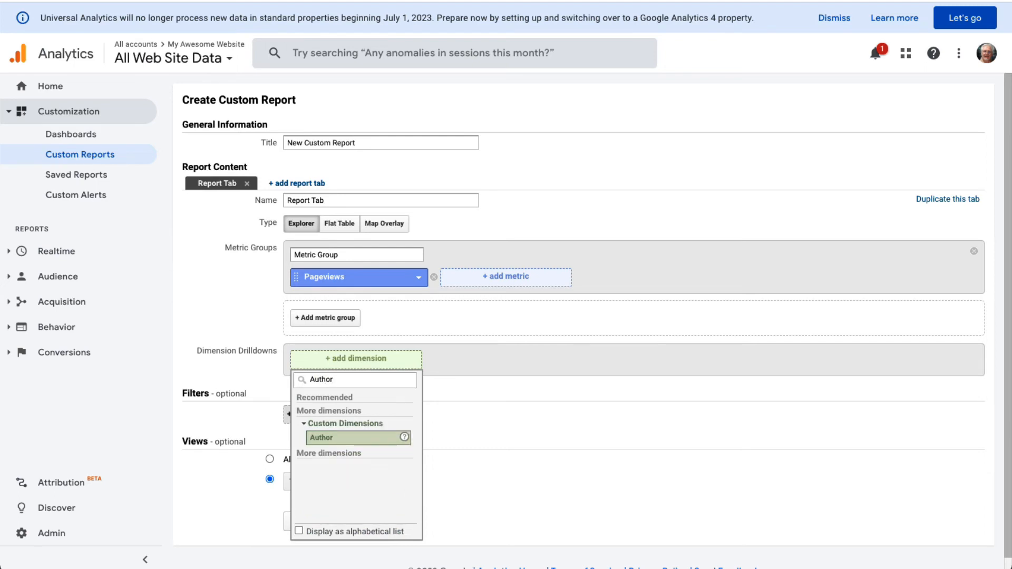
click(320, 437)
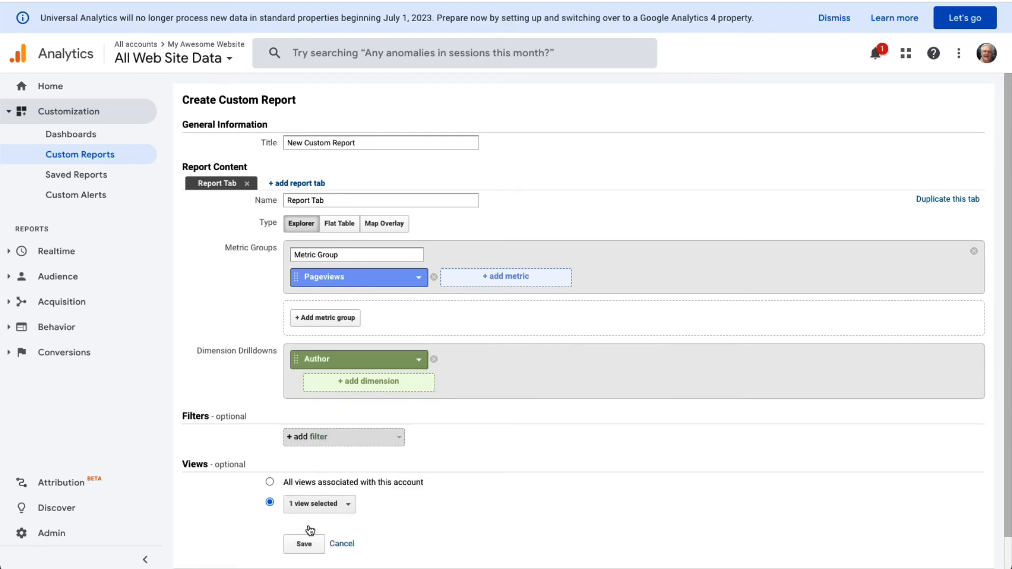
click(304, 544)
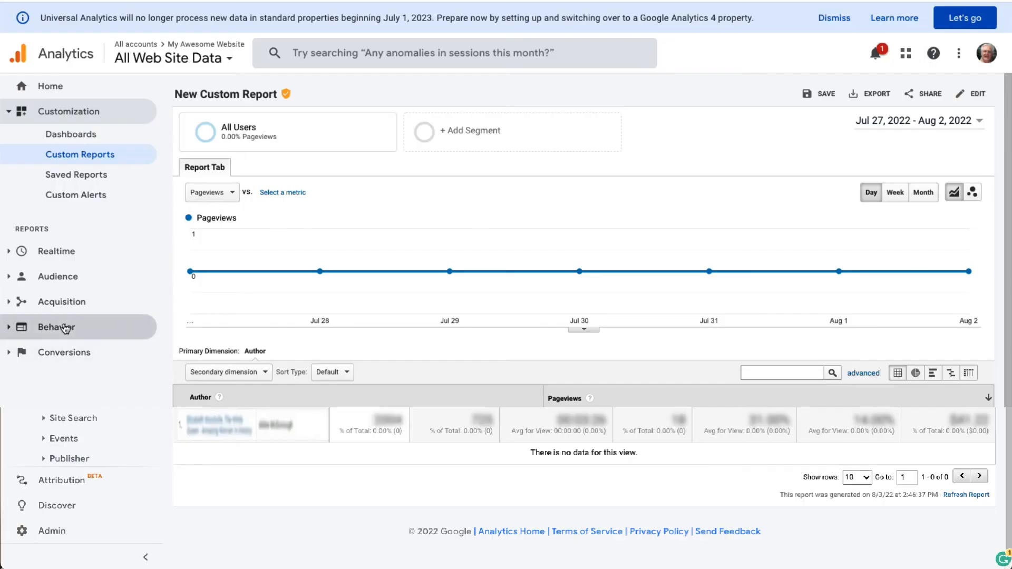
Step: Show the All Pages report by Page Title with Author as the secondary dimension
click(56, 327)
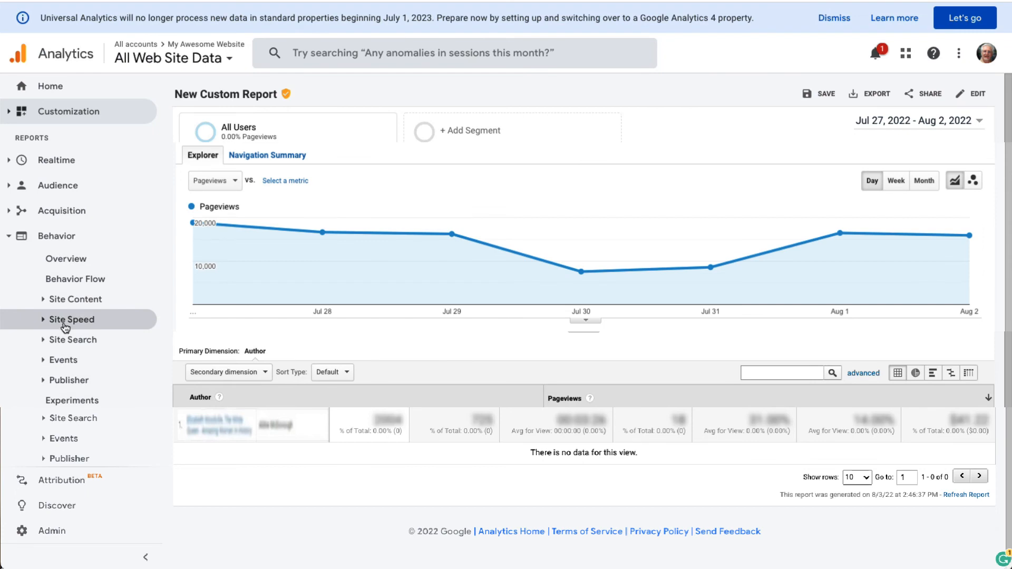
click(76, 298)
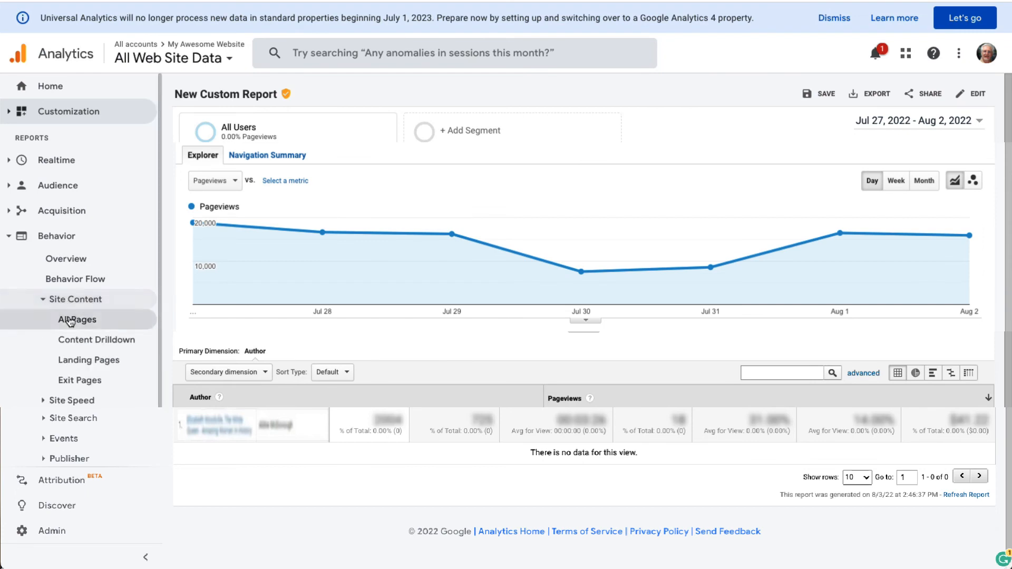
click(77, 320)
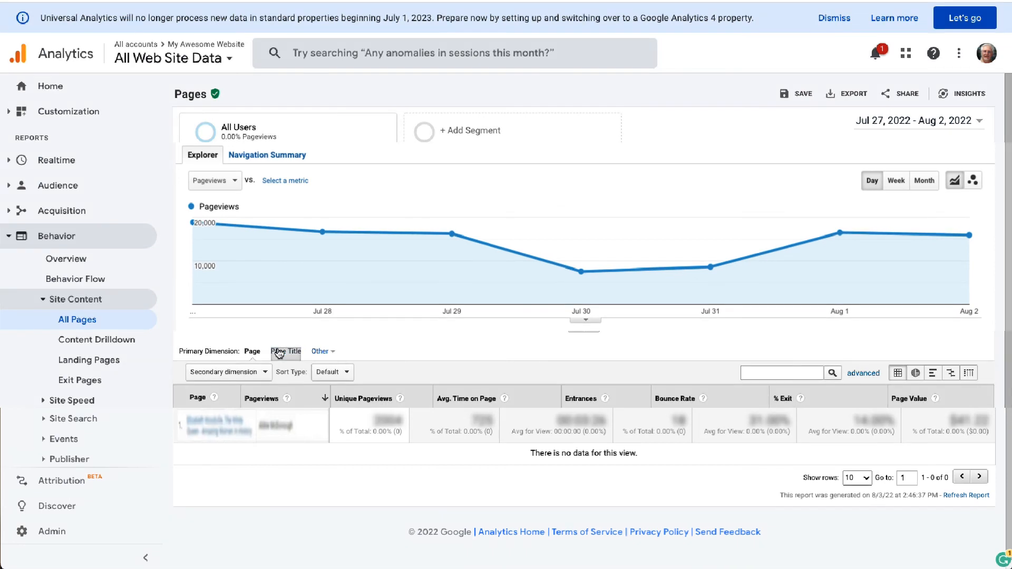
click(285, 351)
text(Auth)
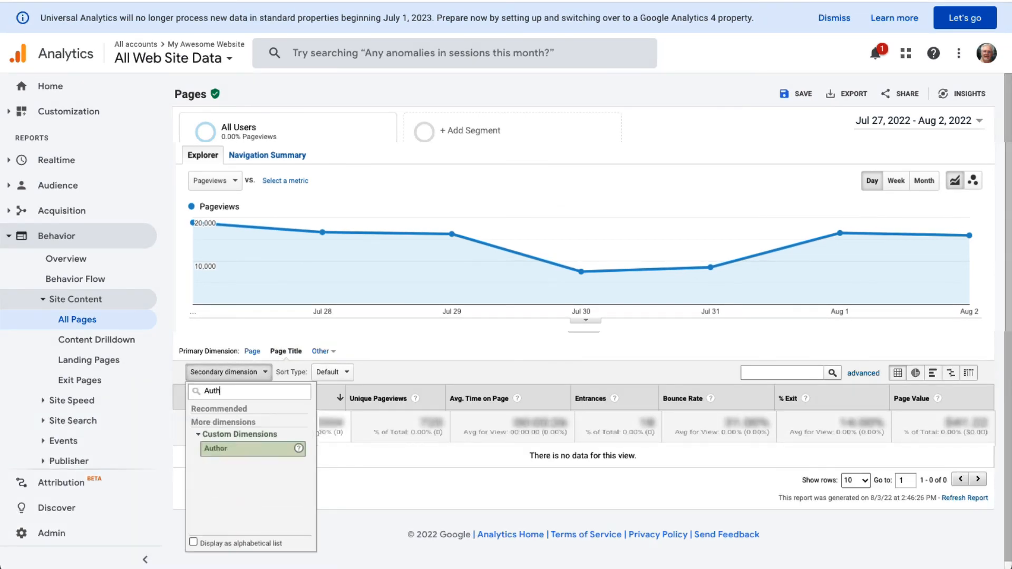
click(217, 450)
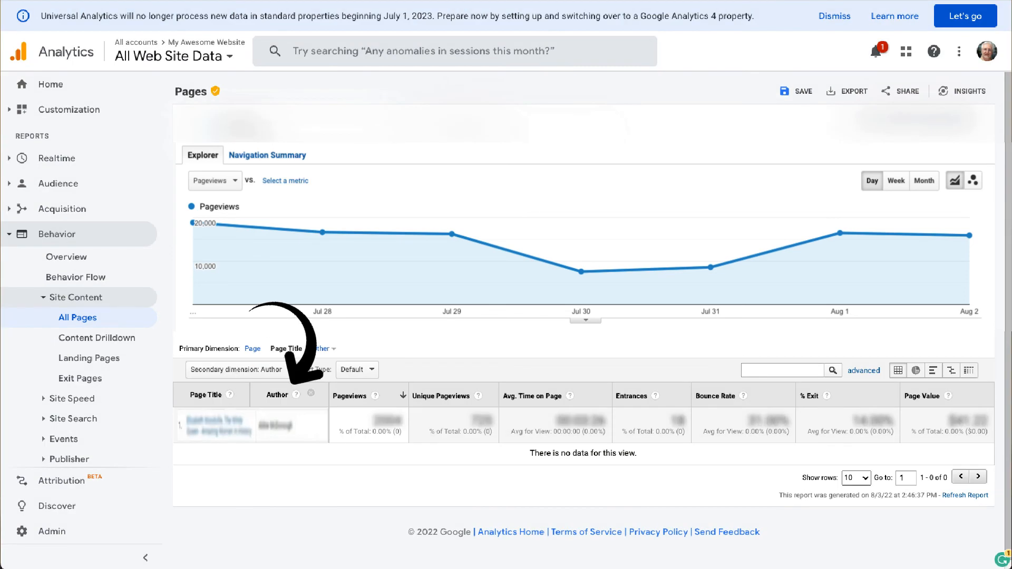